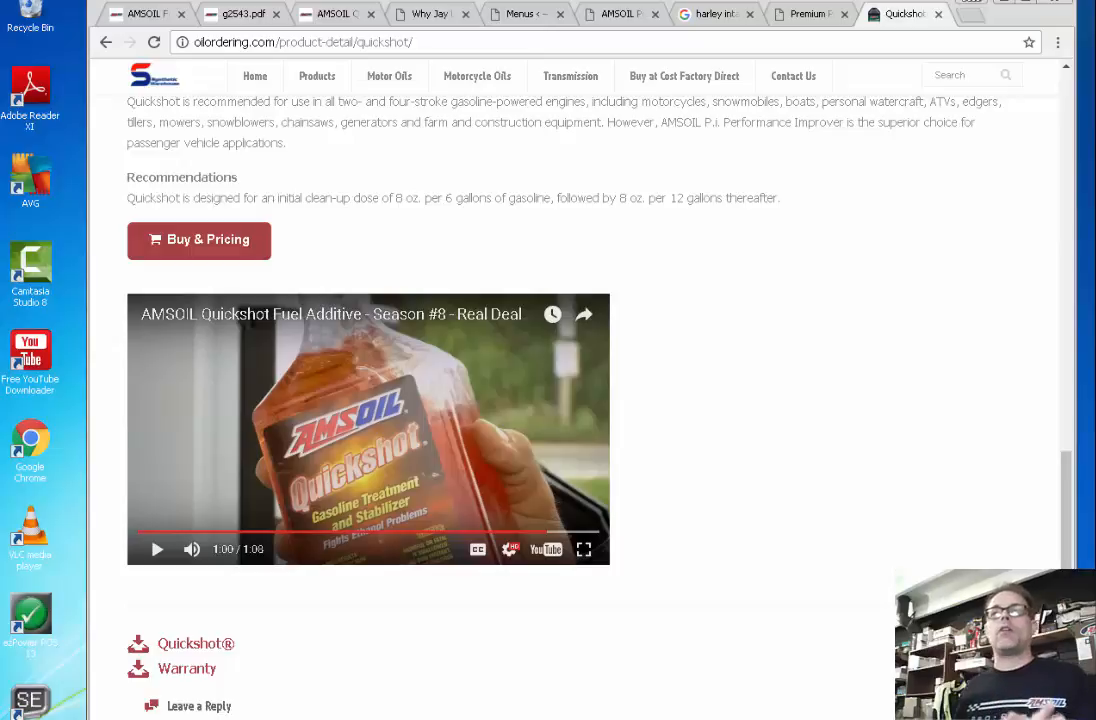
Step: Glance at the four-stroke testing article and Quickshot page, then bring up the AMSOIL P.i. study PDF
click(808, 14)
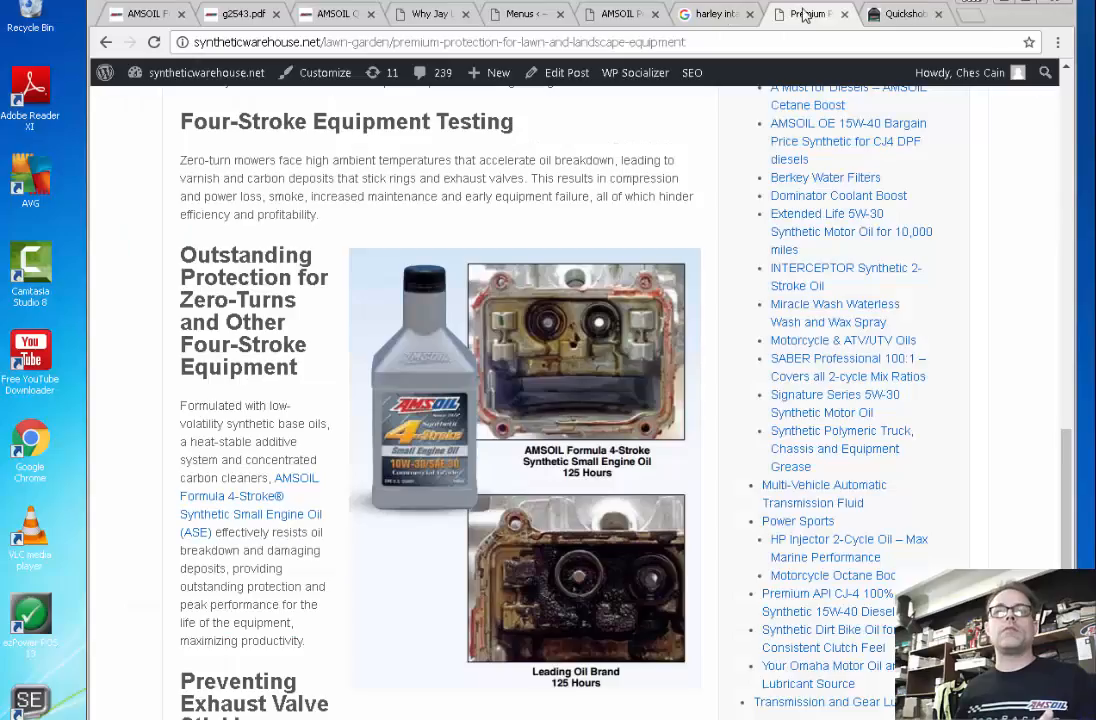
click(900, 12)
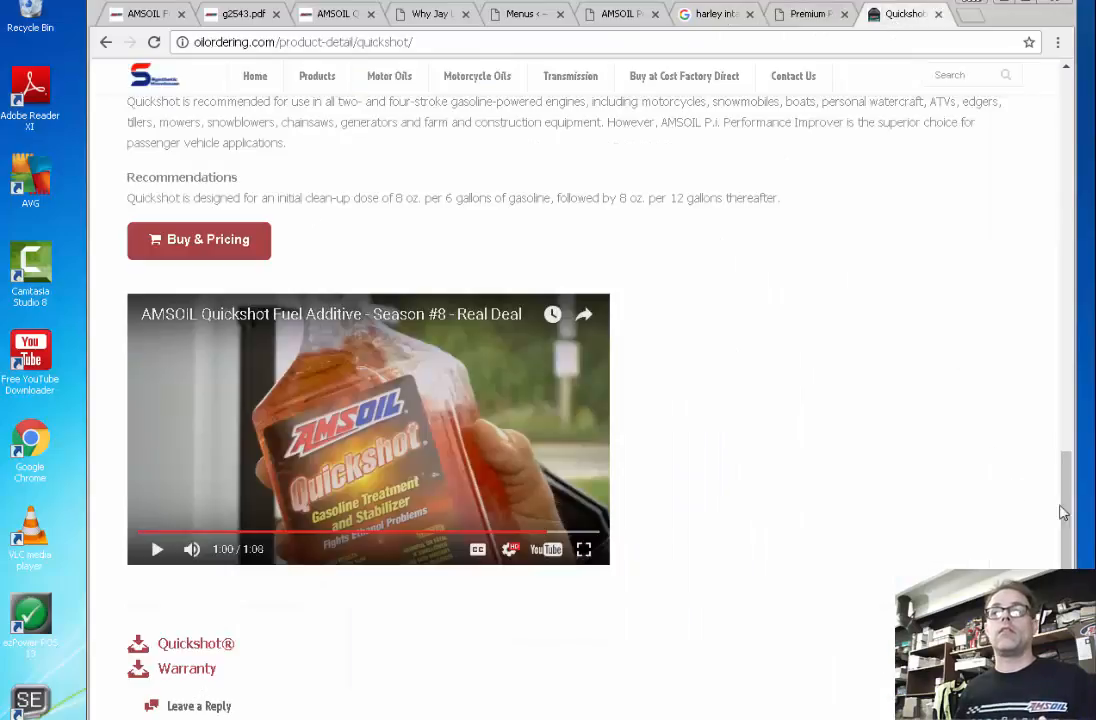
scroll(down, 3)
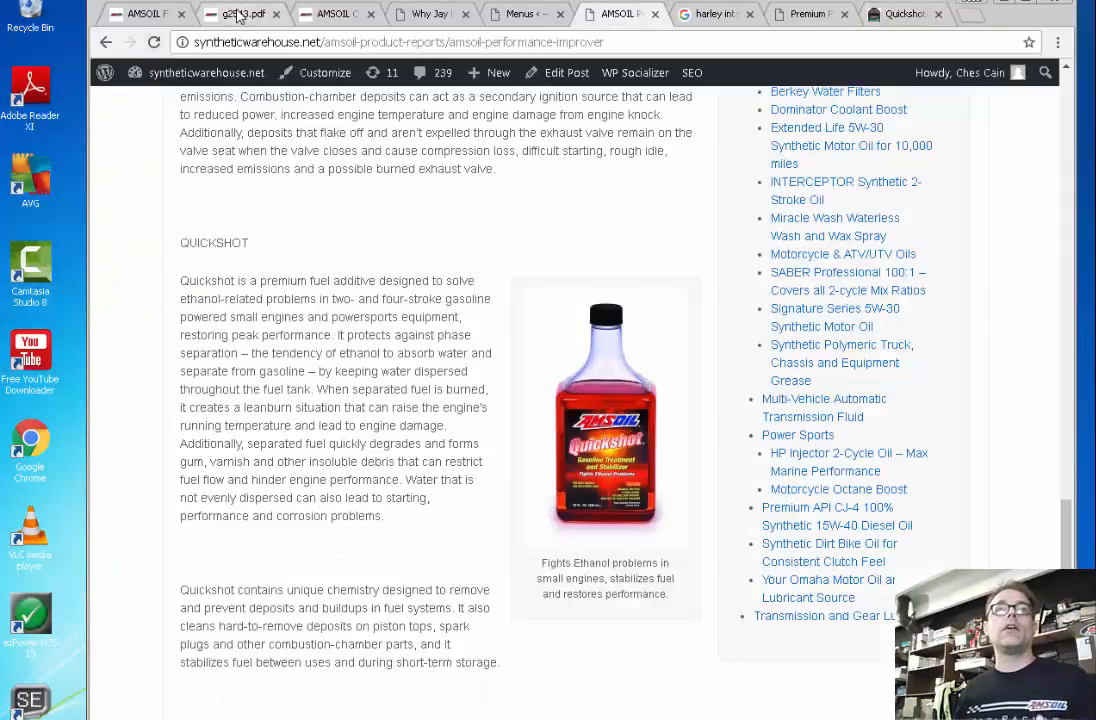
click(236, 14)
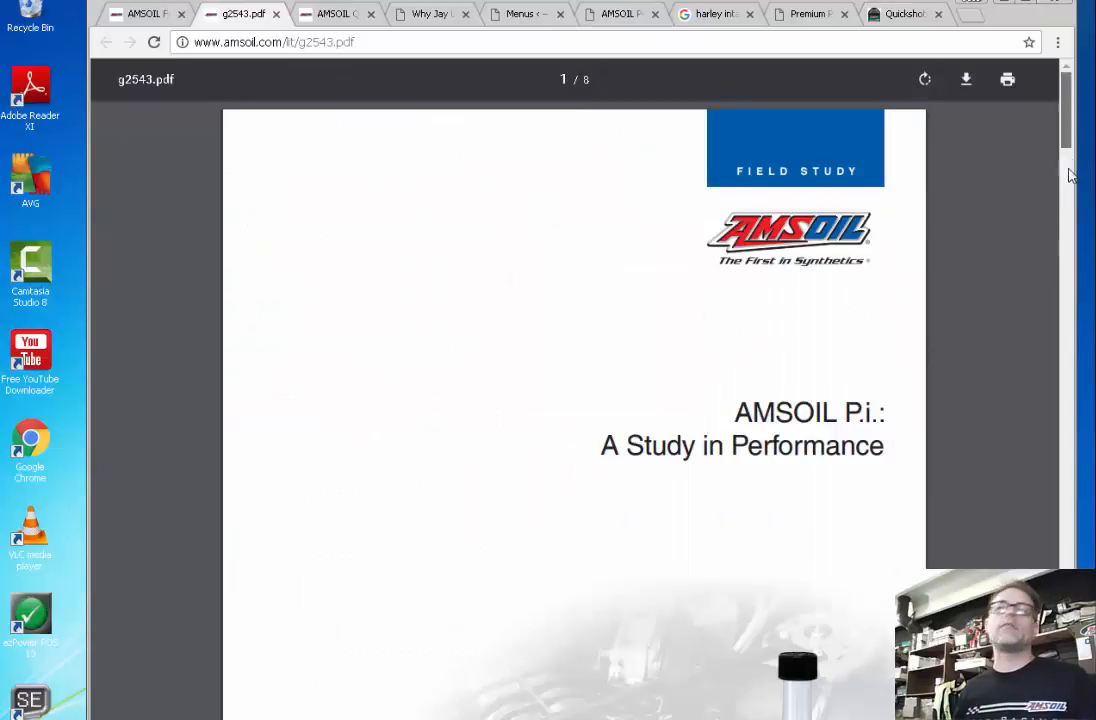
Step: Skim down through the study's pages and return to its title page
scroll(down, 3)
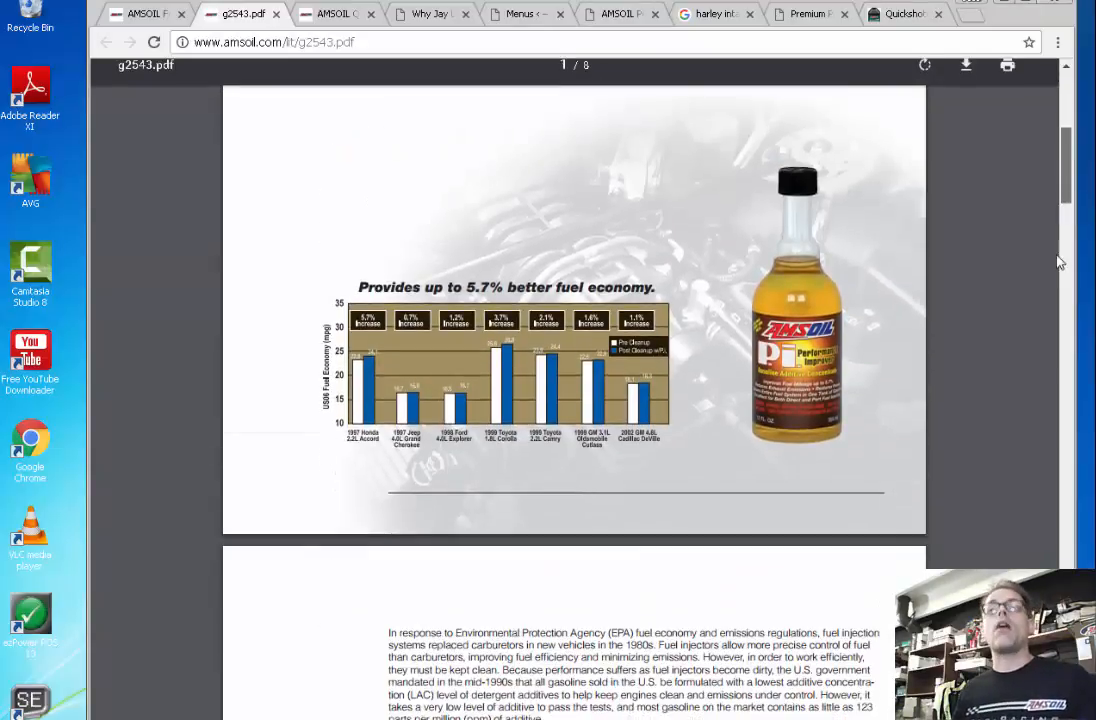
scroll(down, 3)
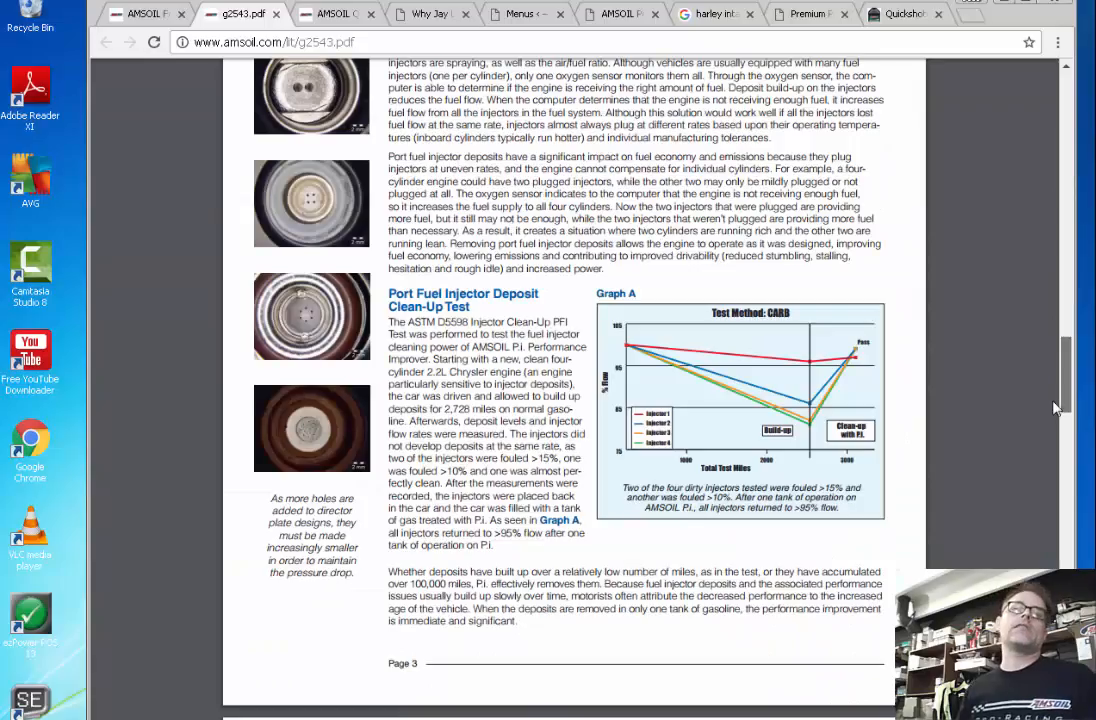
scroll(down, 3)
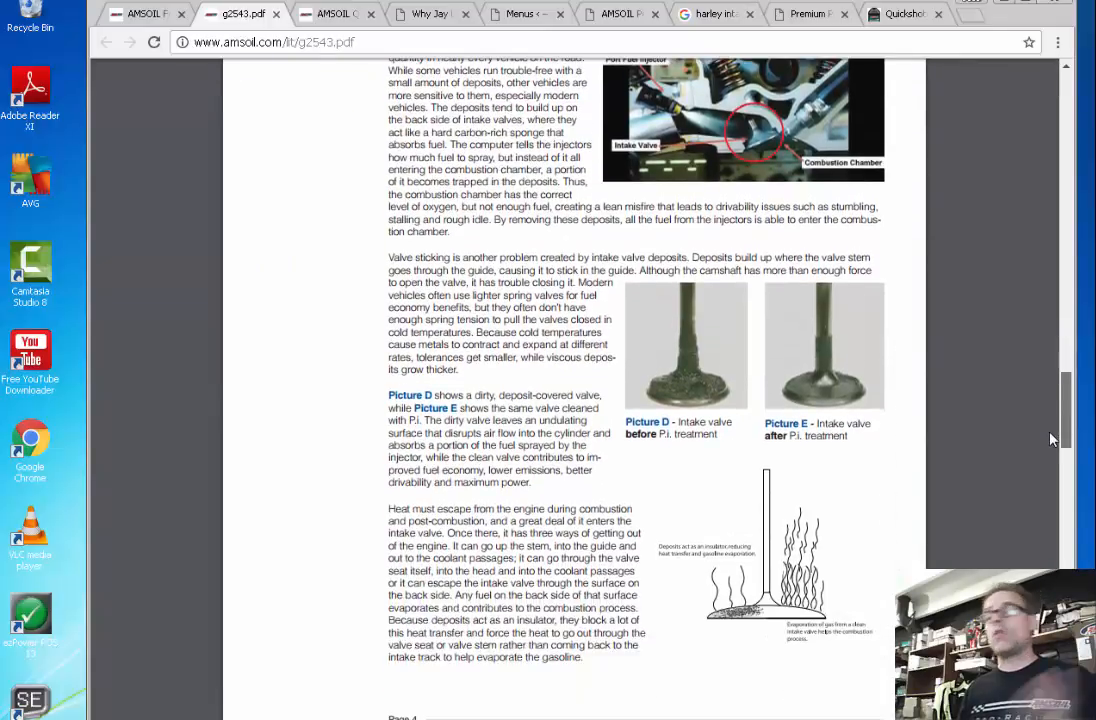
scroll(down, 3)
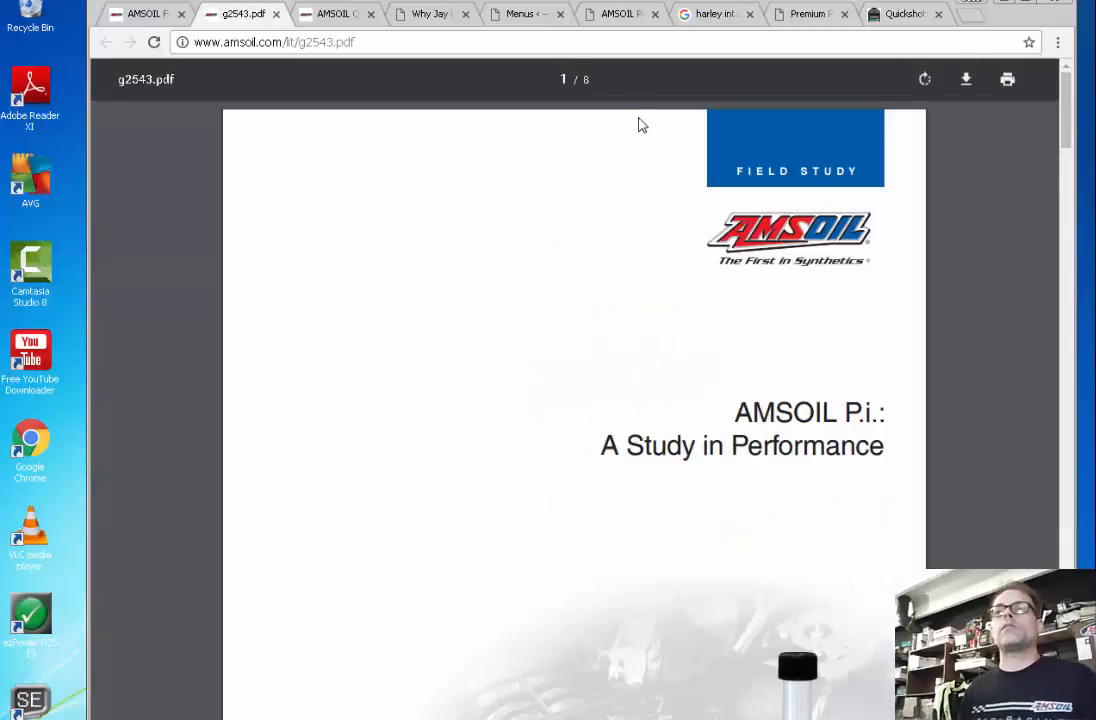
Step: Review the Quickshot product page before heading to the dirty intake valve image results
click(896, 12)
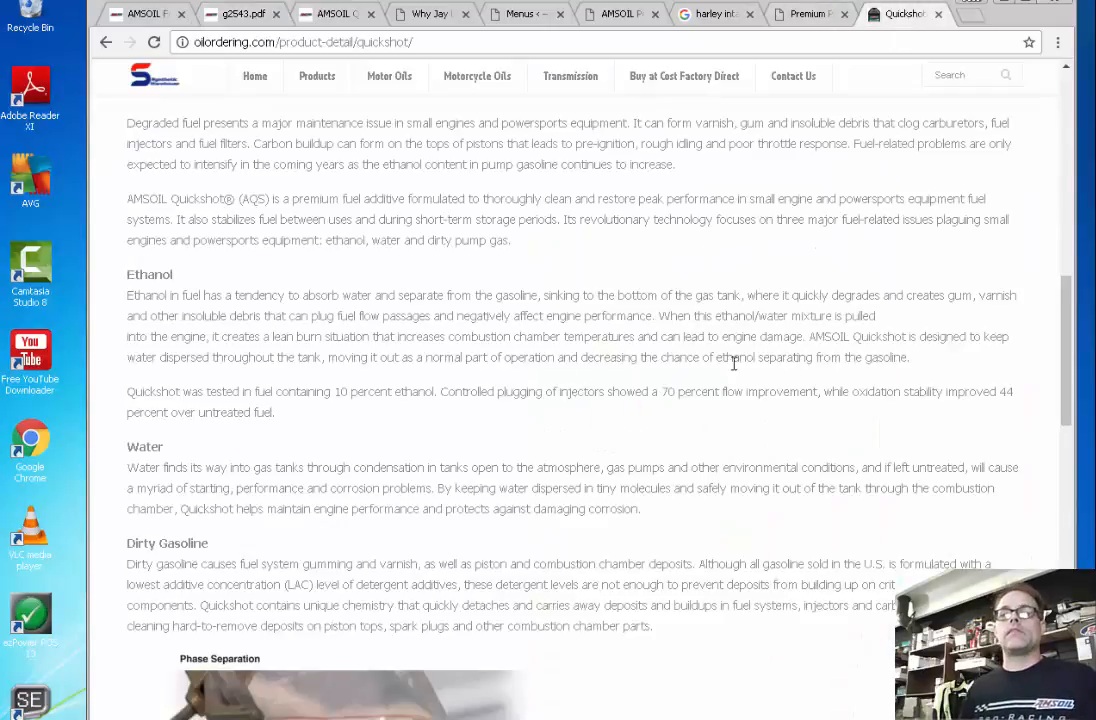
scroll(down, 3)
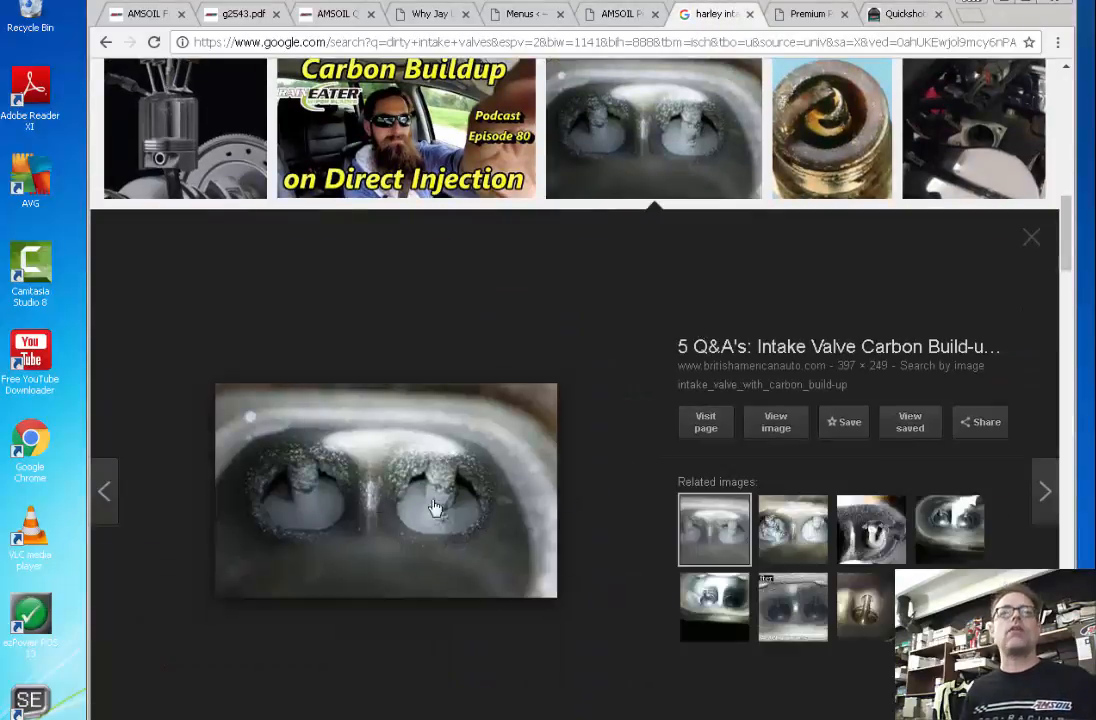
mouse_move(290, 490)
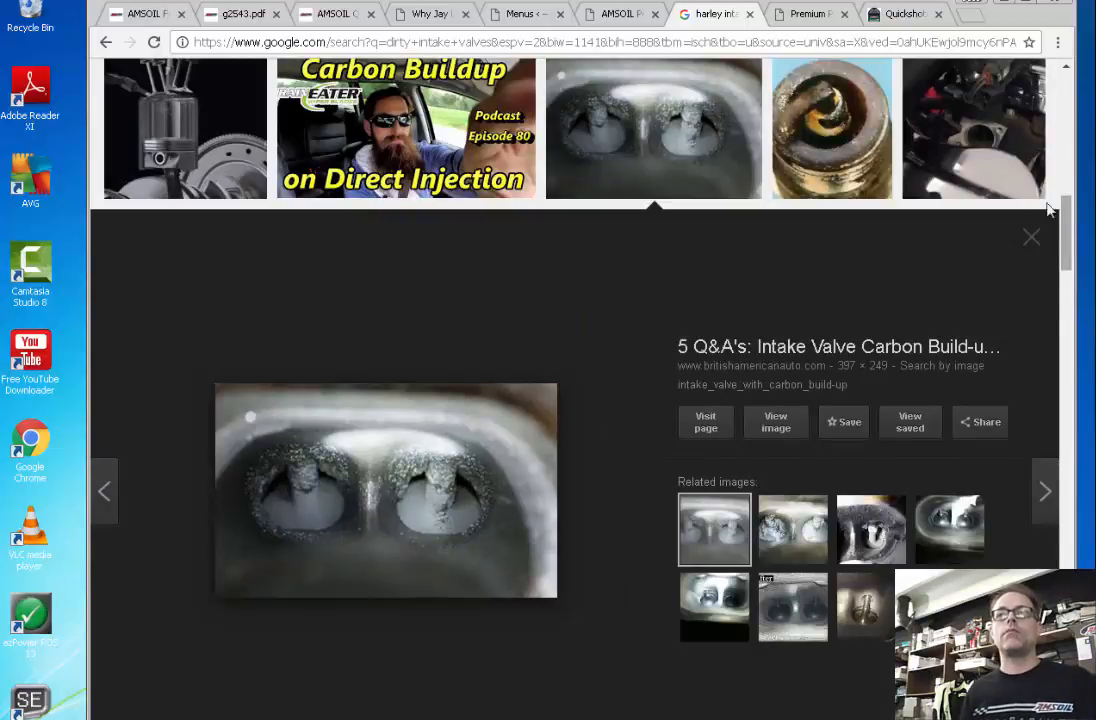
Step: Enlarge the single carbon-coated valve picture, then collapse back to the image results grid
click(1032, 236)
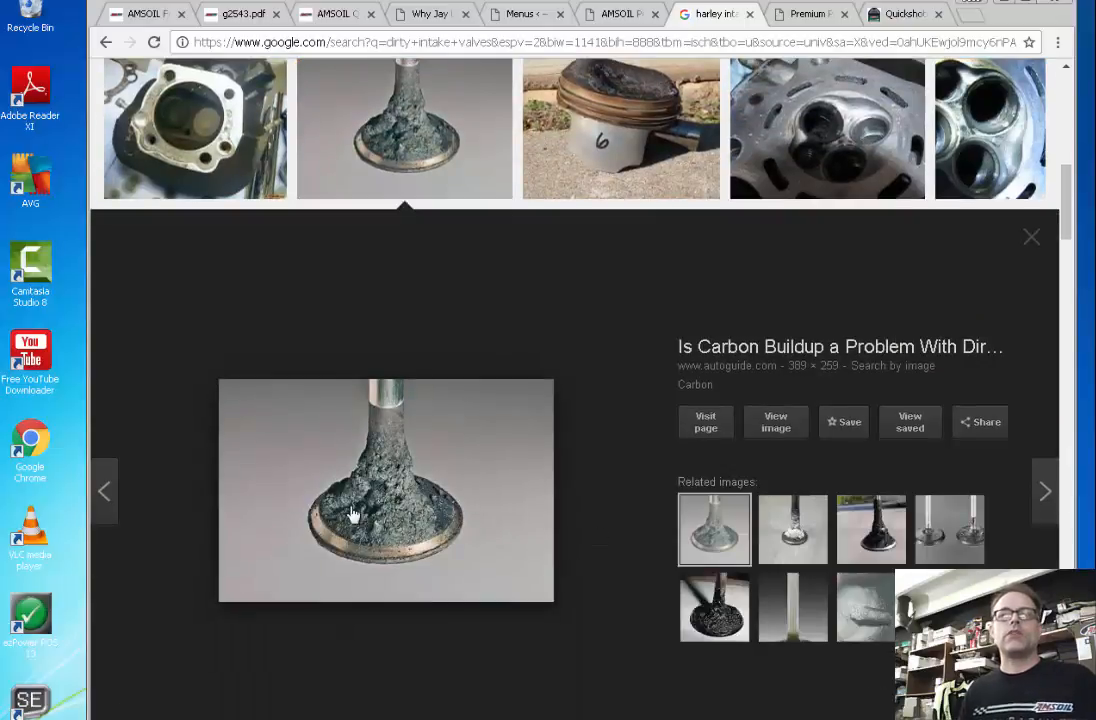
mouse_move(446, 500)
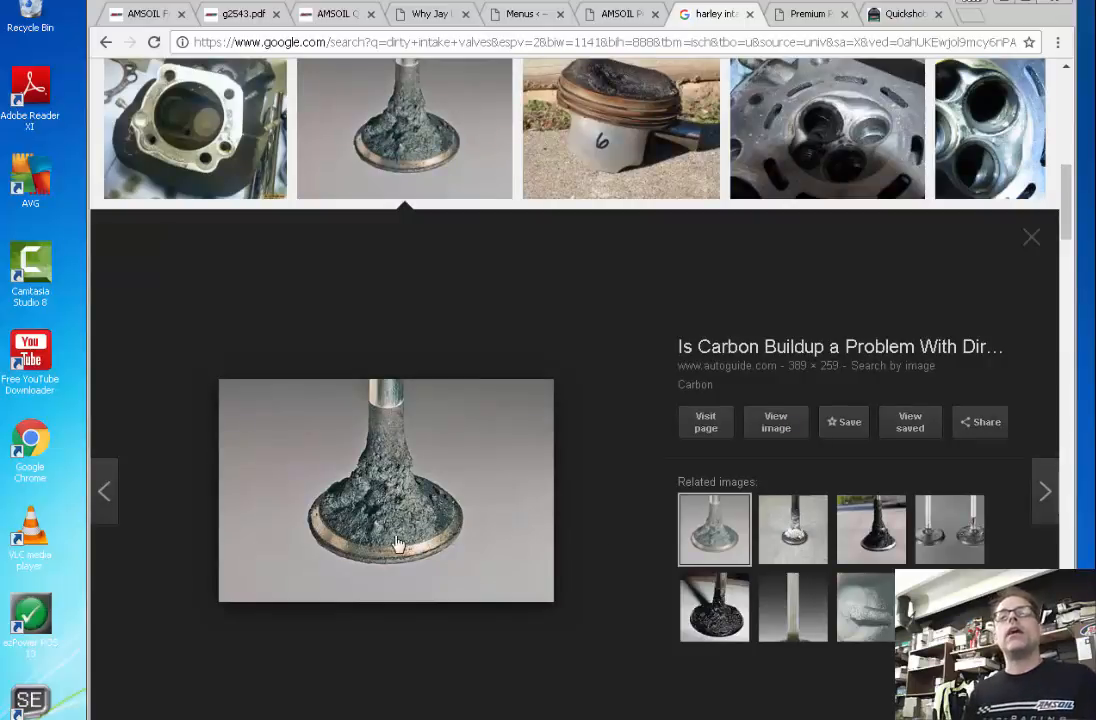
mouse_move(412, 472)
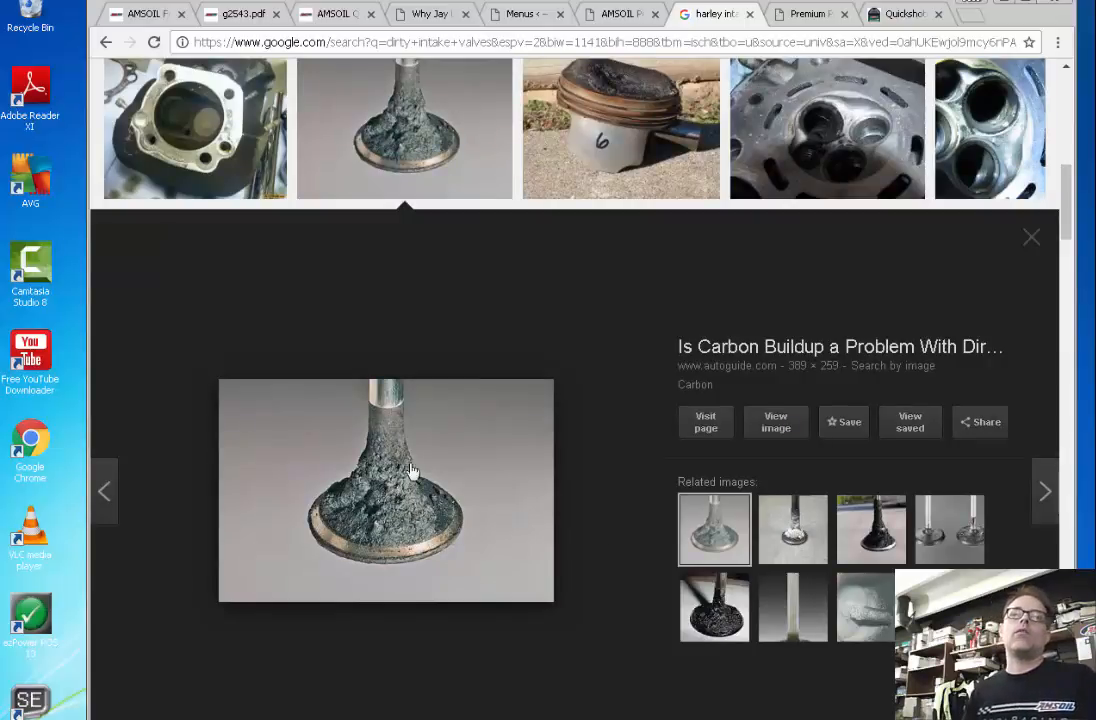
mouse_move(1036, 280)
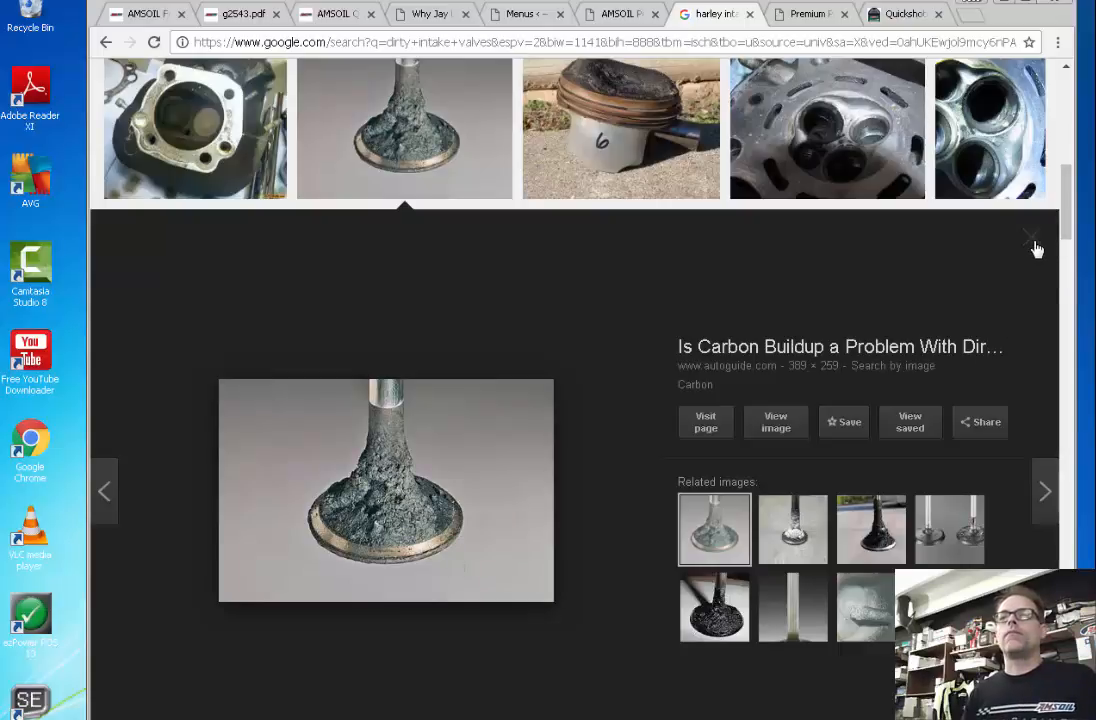
mouse_move(498, 432)
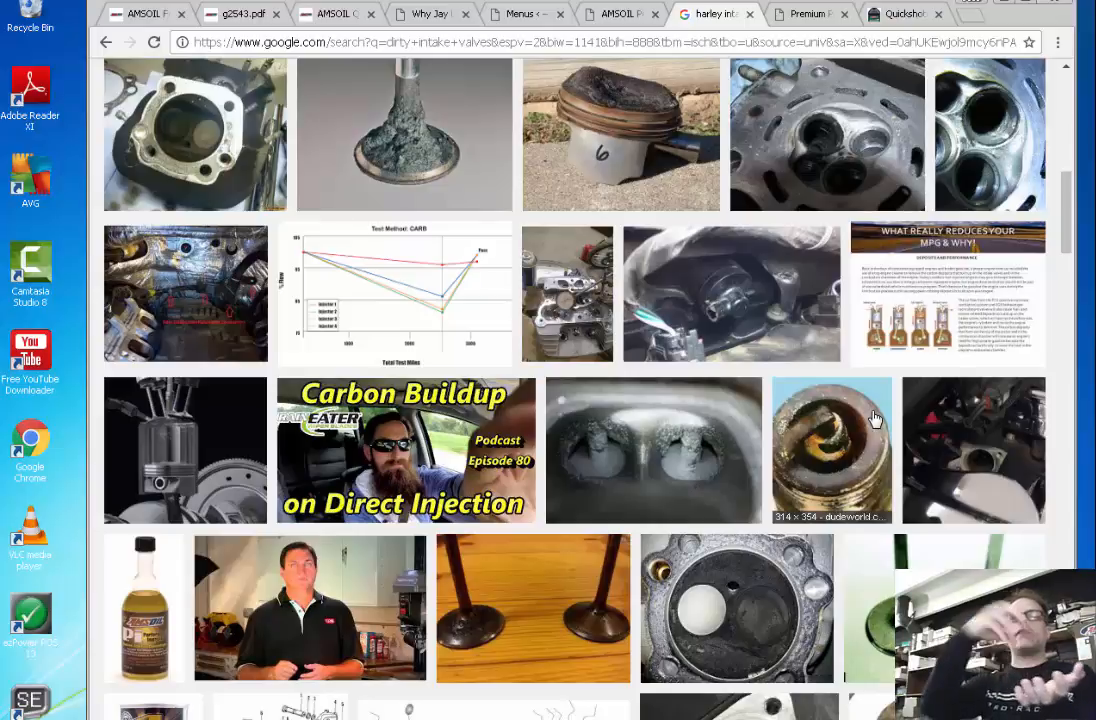
scroll(down, 3)
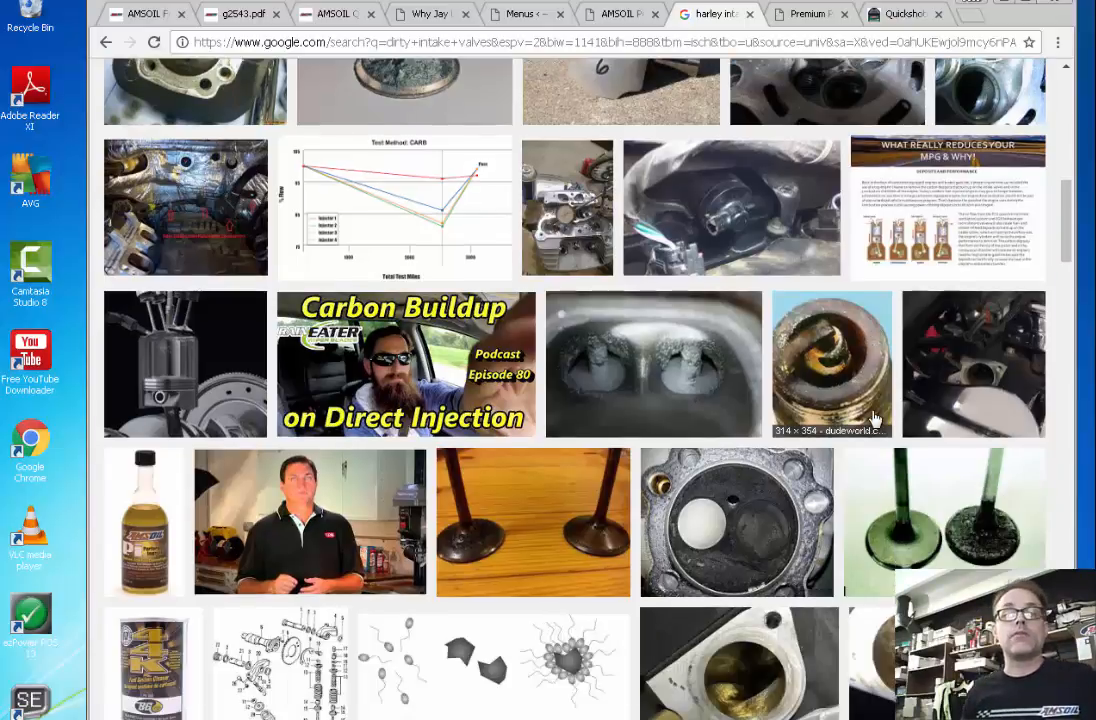
Step: Page the P.i. study PDF from page 5 to page 6, reaching the Combustion Chamber Deposits piston photos
click(240, 14)
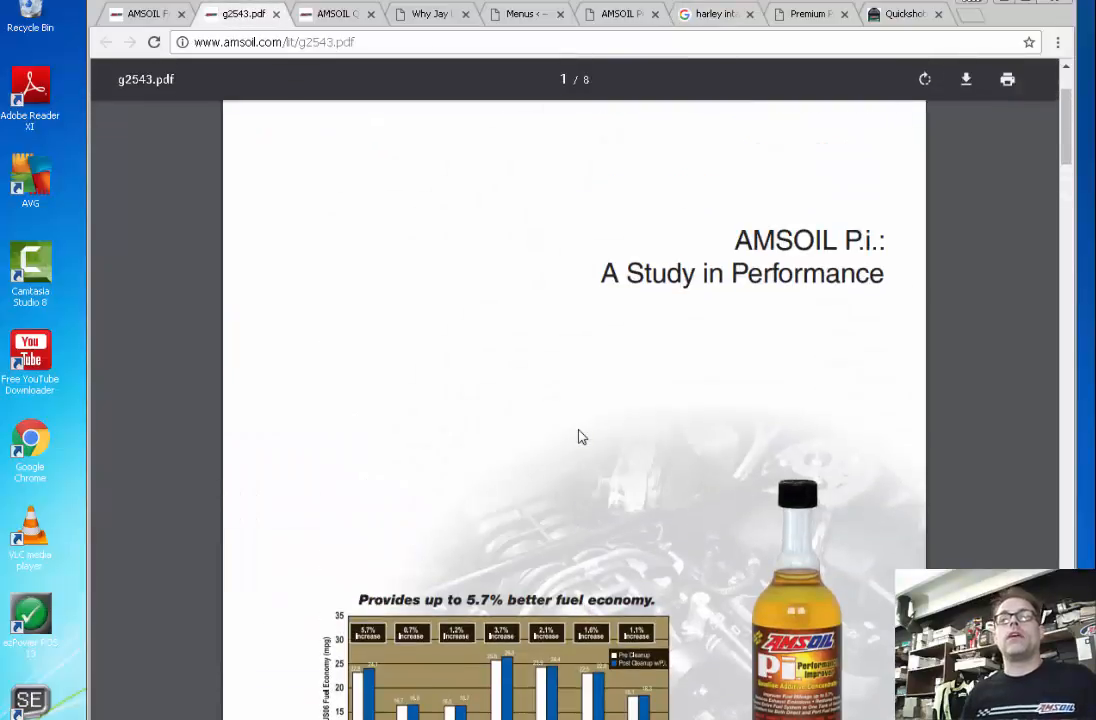
mouse_move(420, 292)
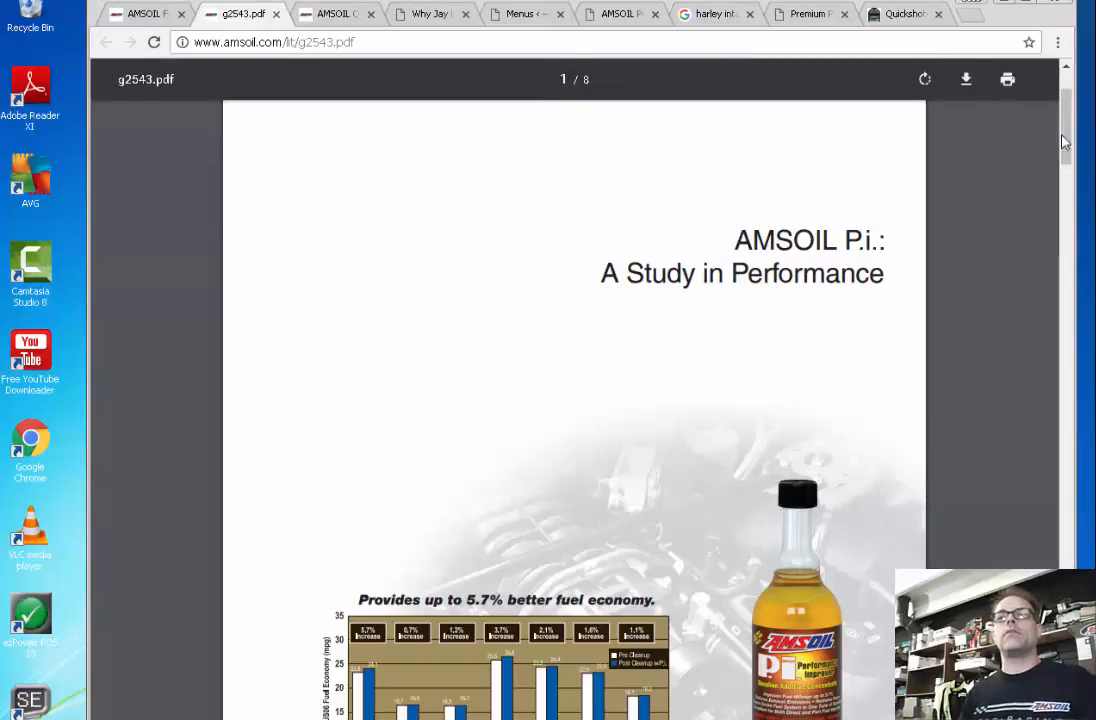
scroll(down, 3)
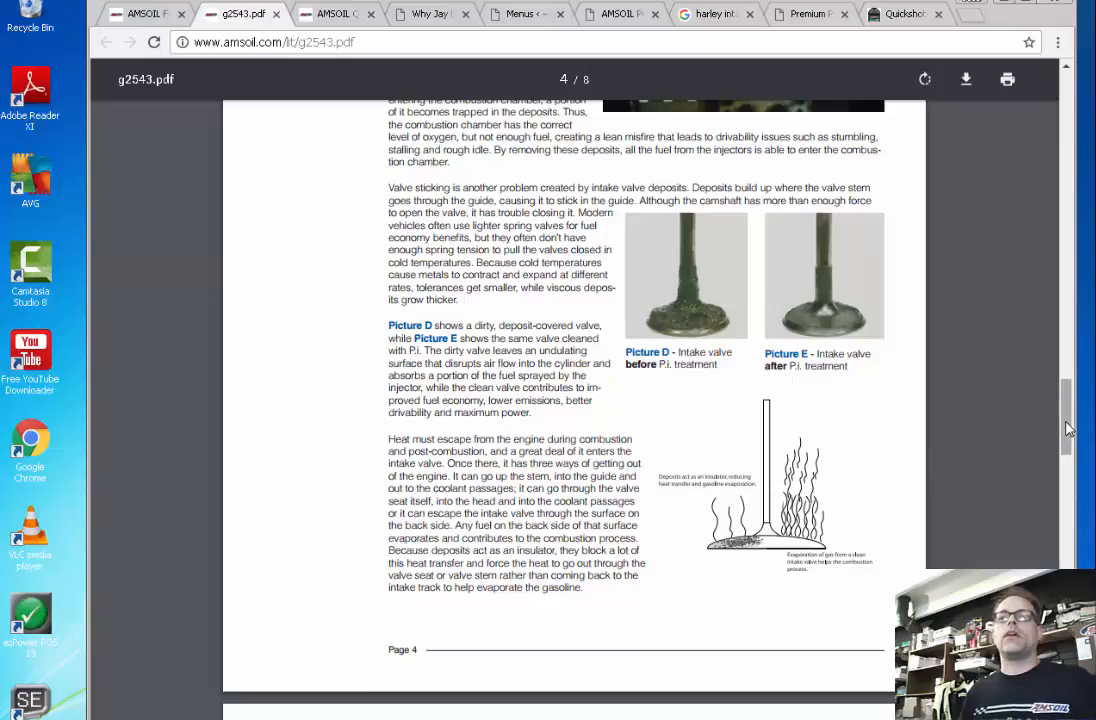
scroll(down, 3)
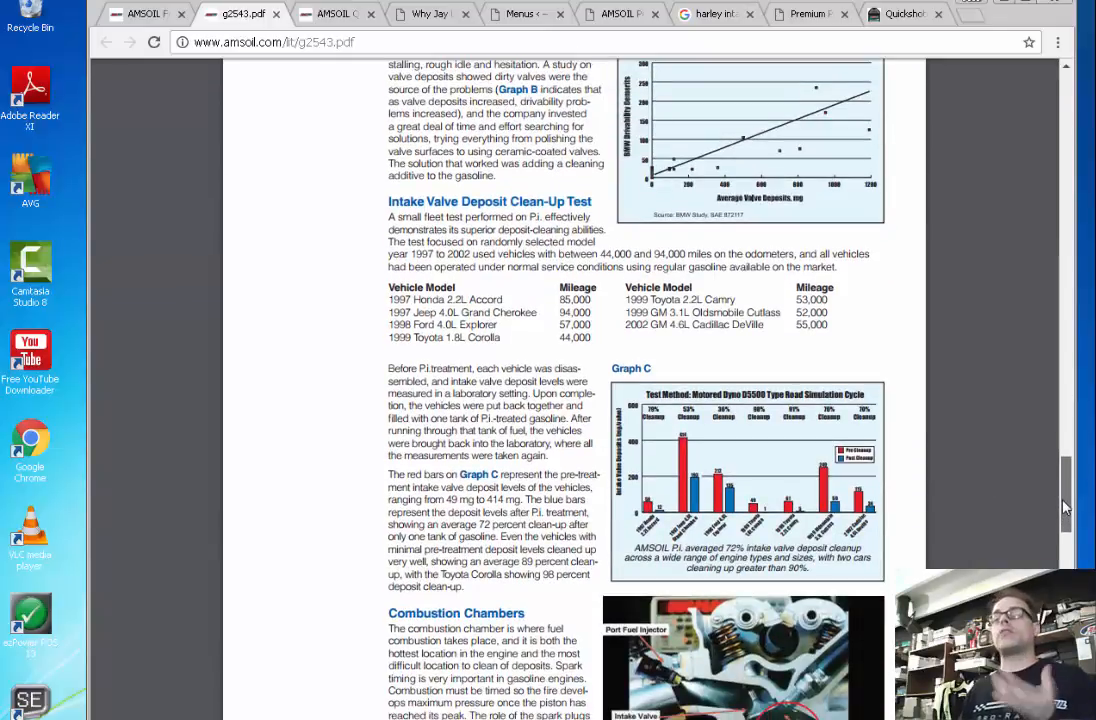
scroll(down, 3)
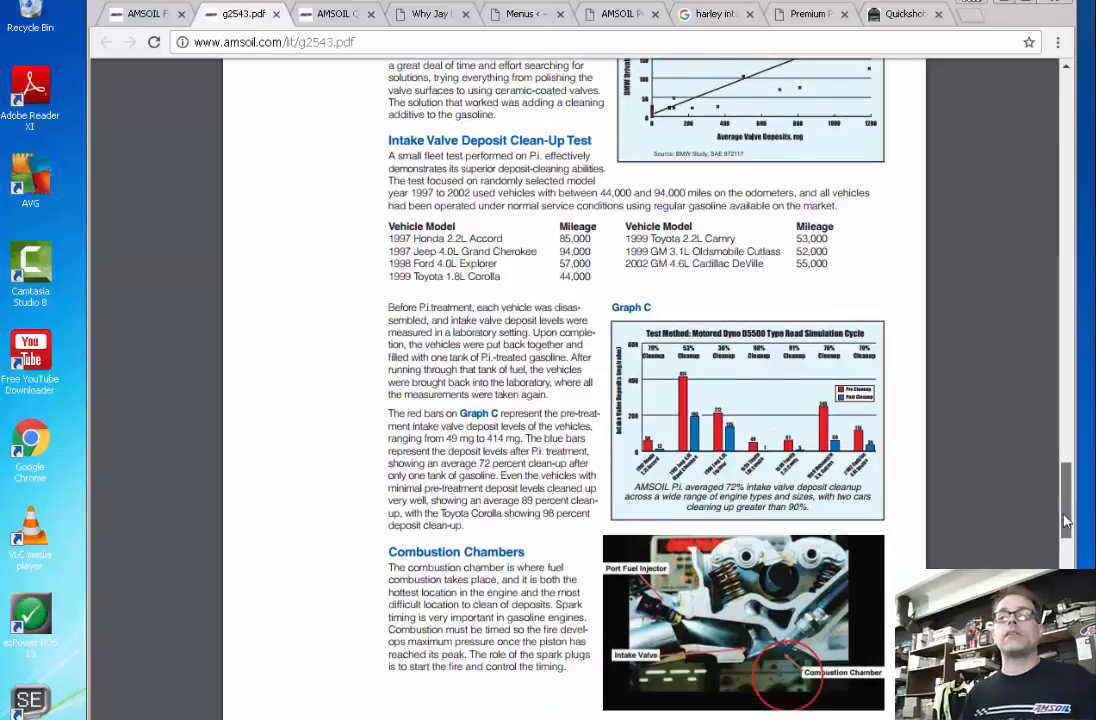
scroll(down, 3)
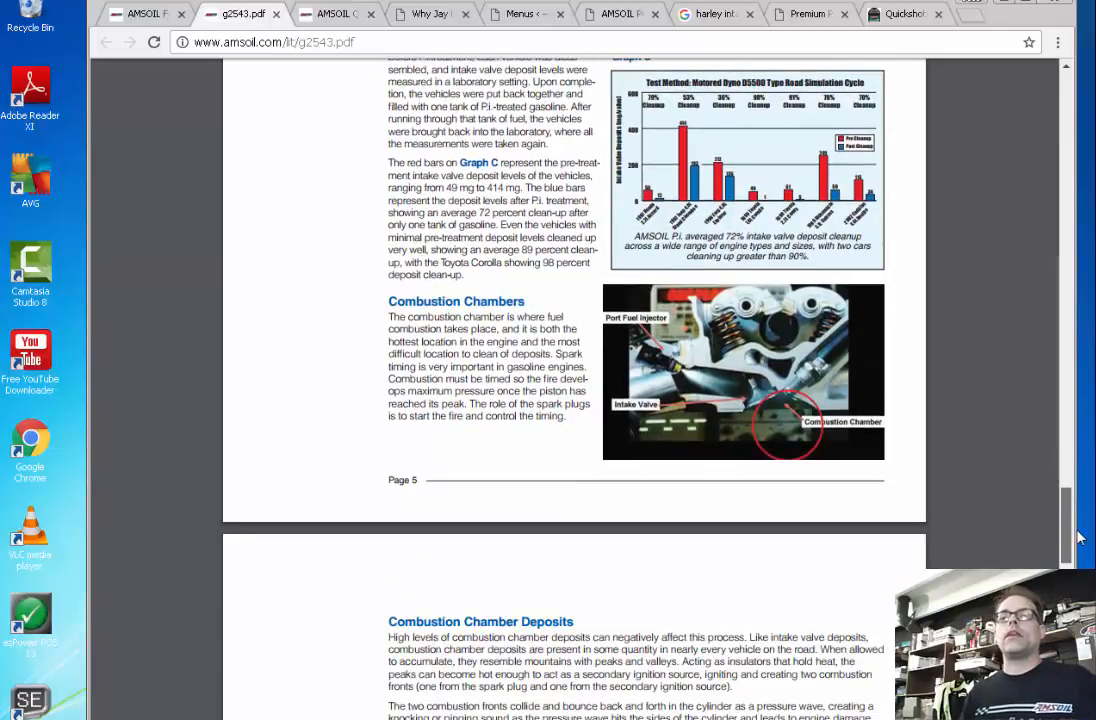
scroll(down, 3)
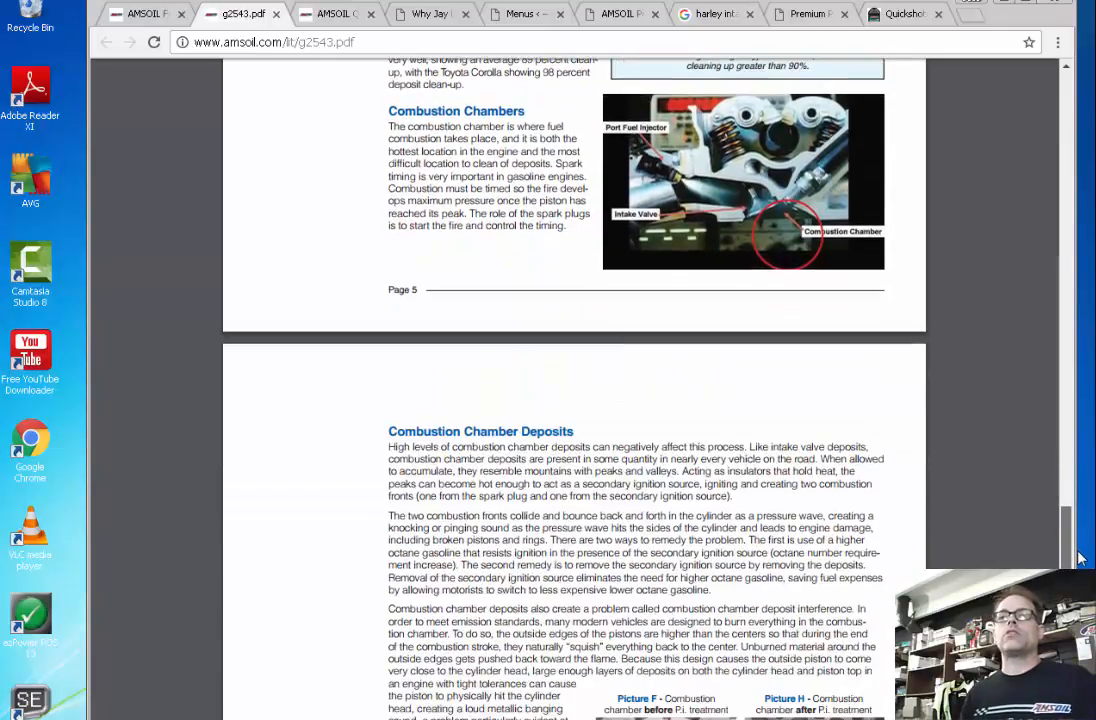
scroll(down, 3)
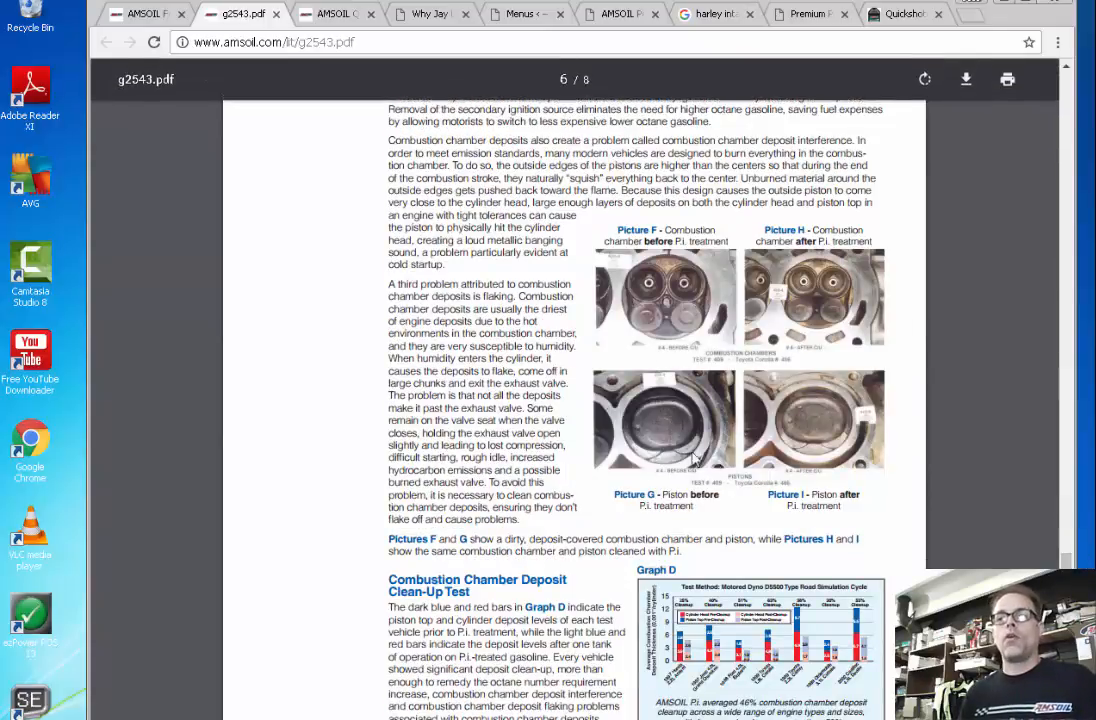
Step: Show the olordering.com Quickshot product page with its Real Deal video
click(900, 12)
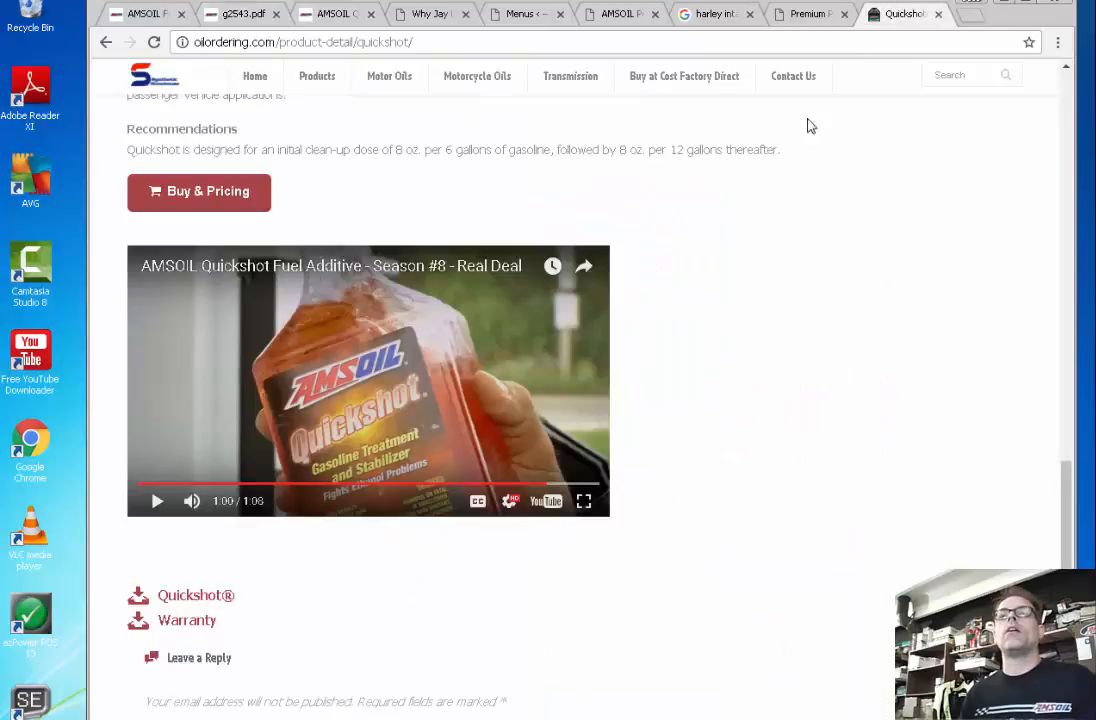
mouse_move(616, 414)
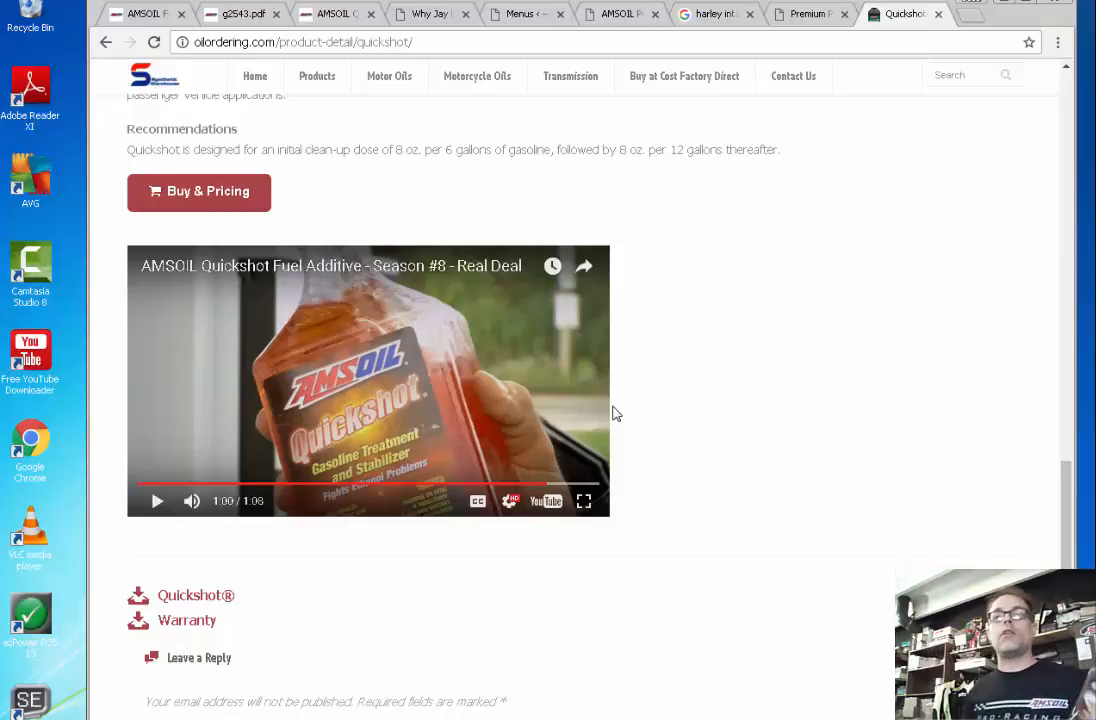
scroll(up, 3)
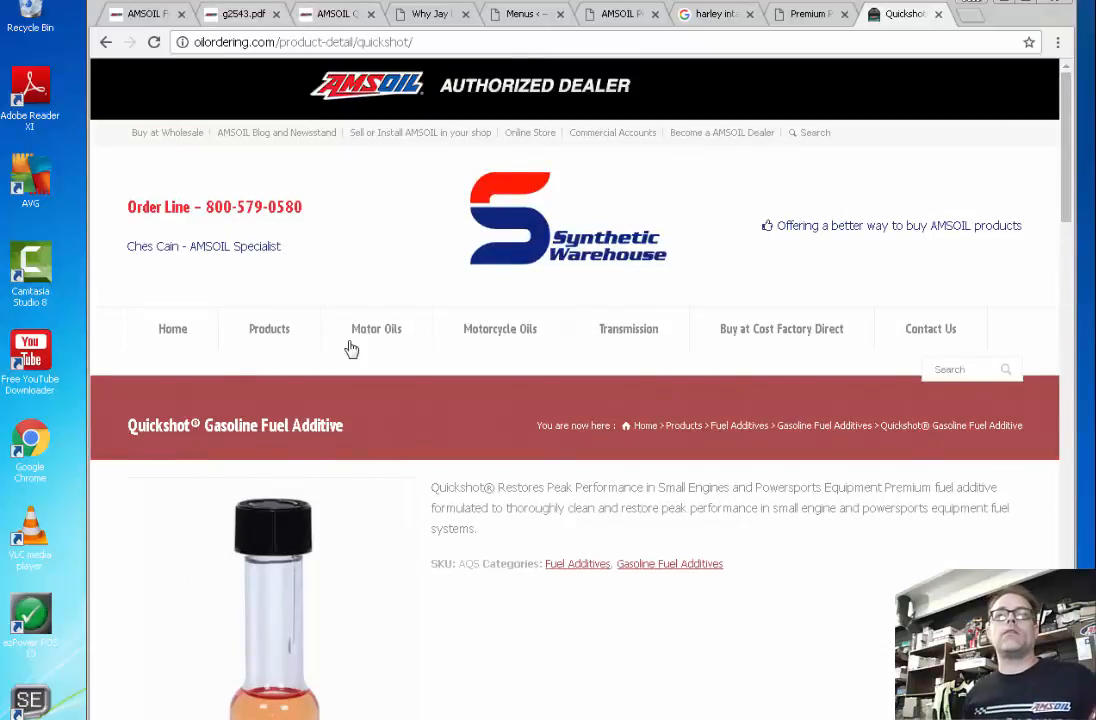
triple_click(214, 206)
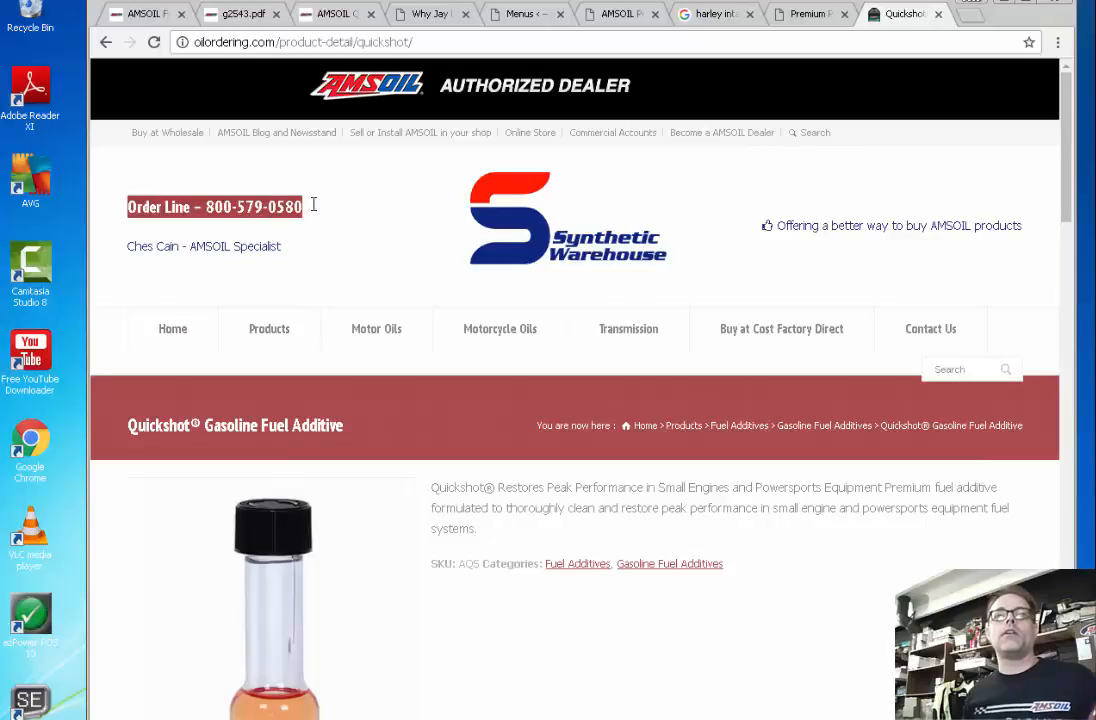
scroll(down, 3)
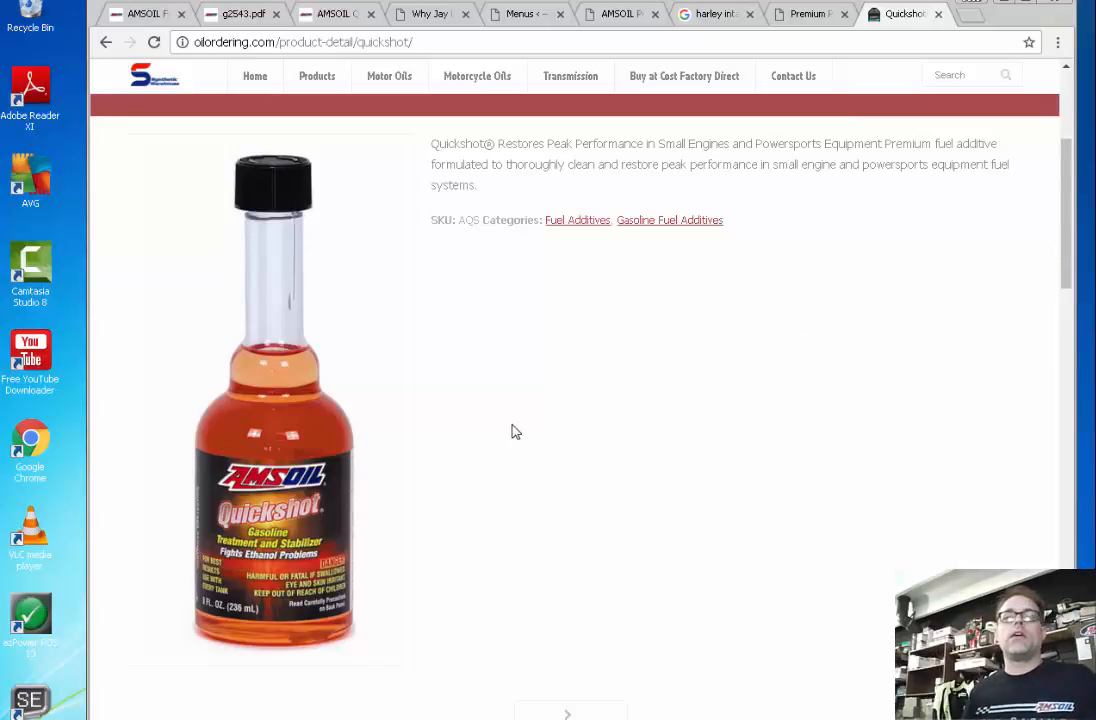
Step: Read down through the Jay Leno ethanol phase-separation blog post
click(432, 12)
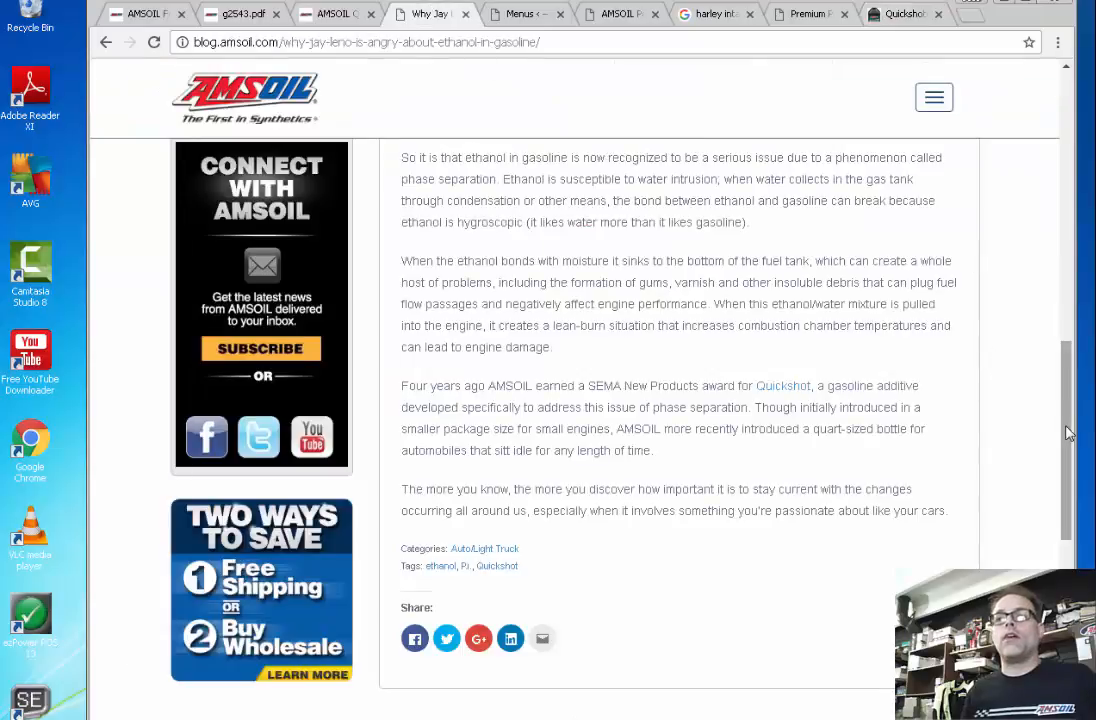
scroll(up, 3)
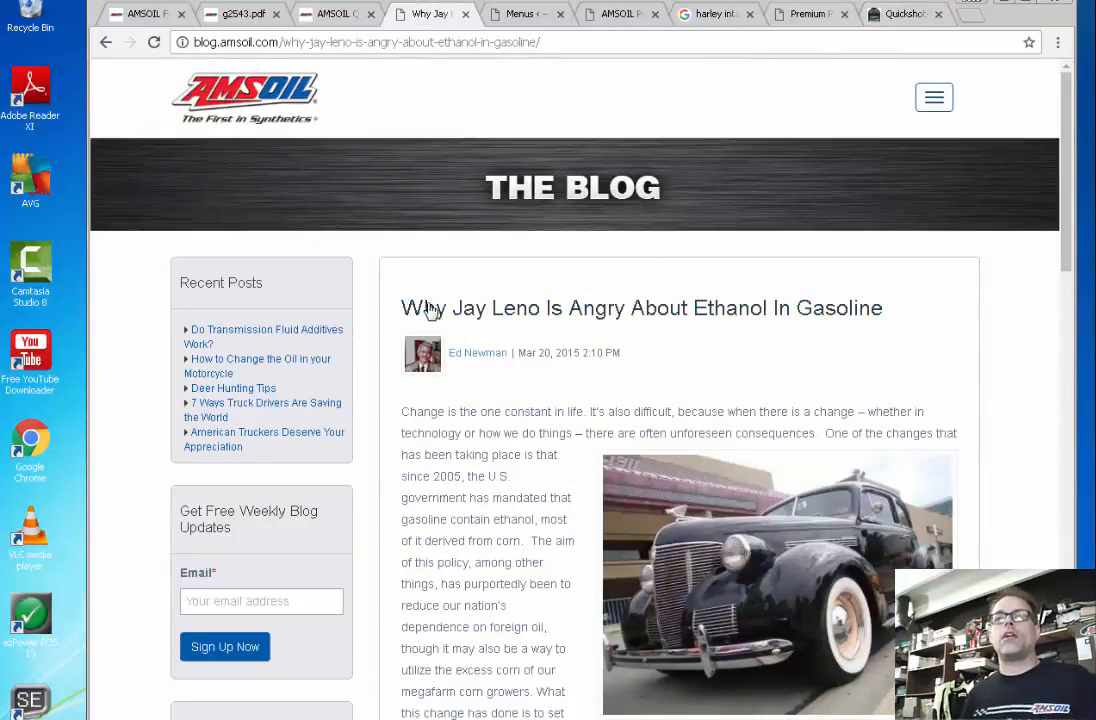
mouse_move(1016, 336)
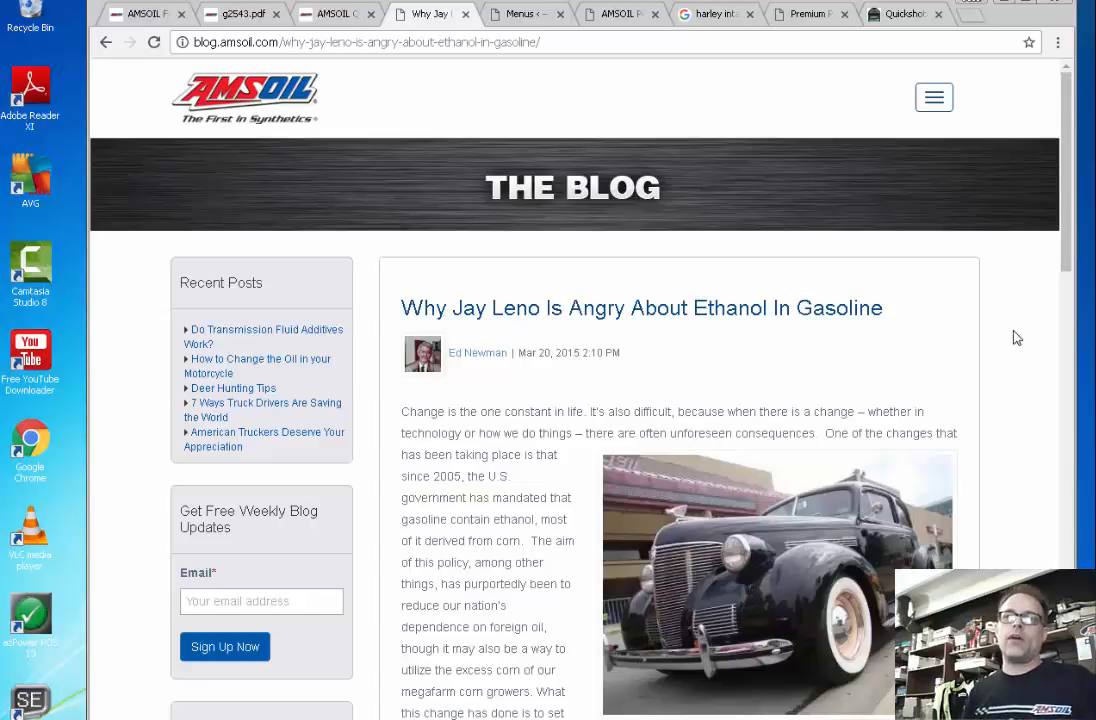
scroll(down, 3)
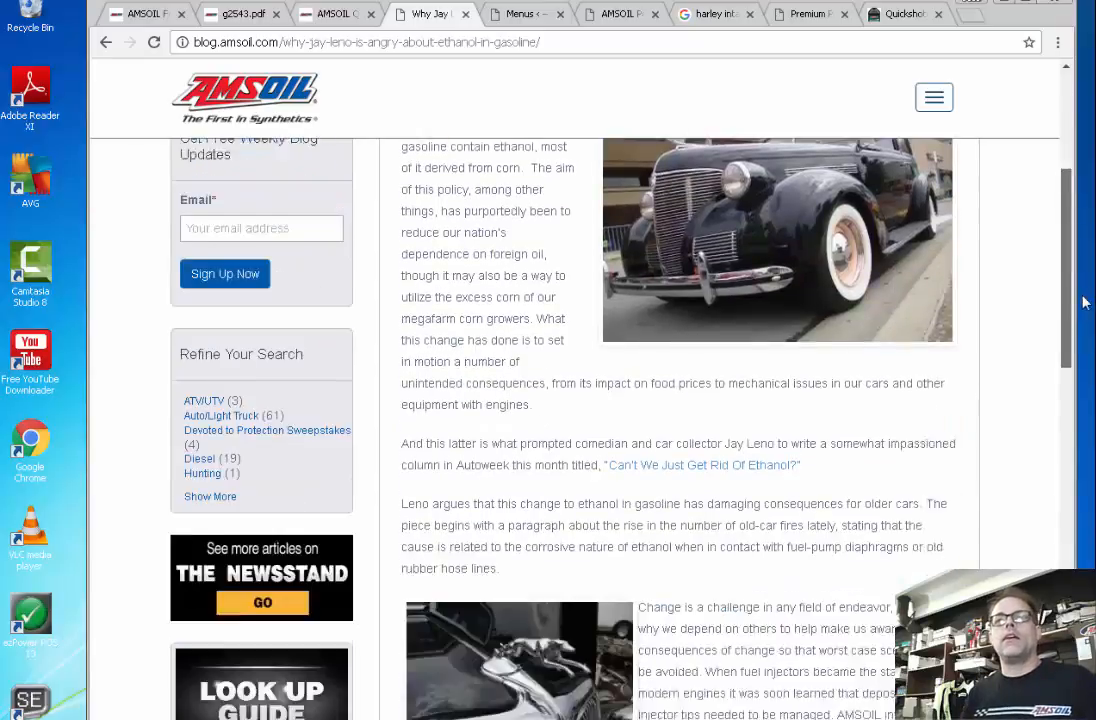
scroll(down, 3)
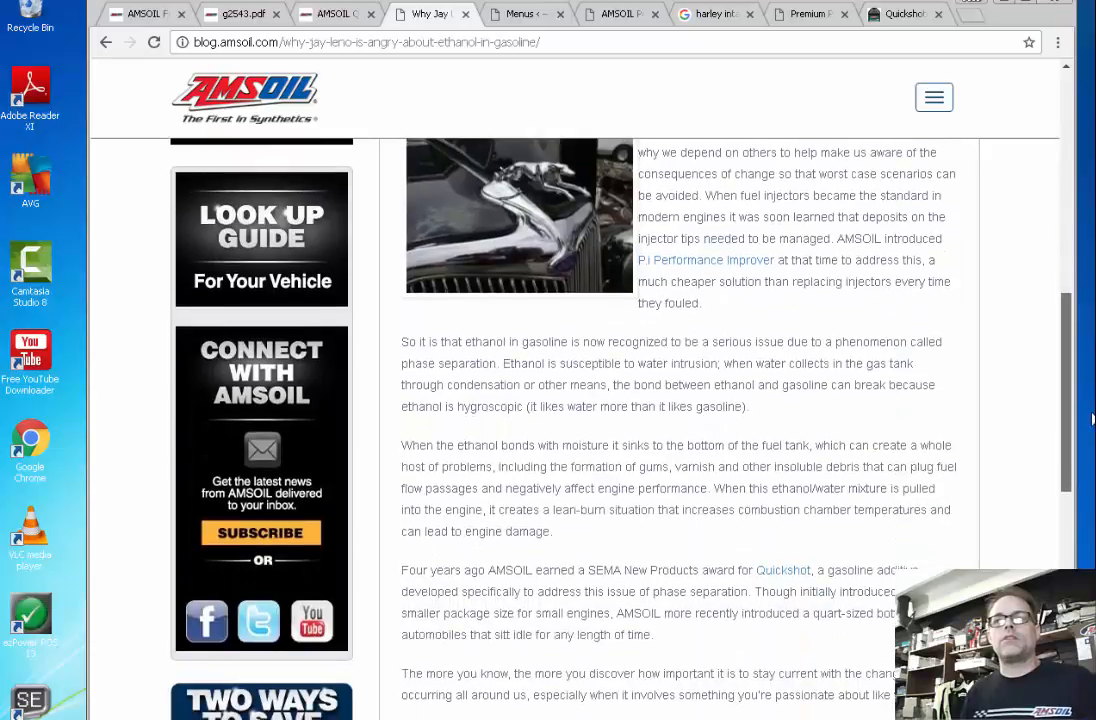
scroll(down, 3)
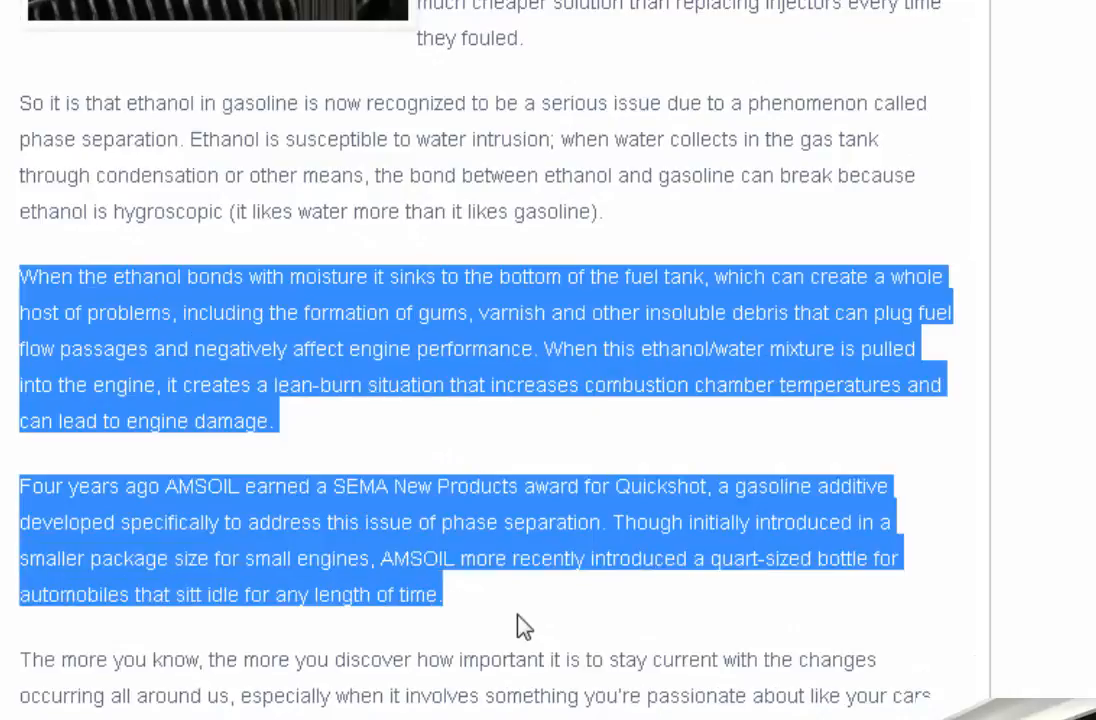
Step: Finish the blog post and land on the Quickshot page's Dirty Gasoline and Phase Separation photo
click(520, 522)
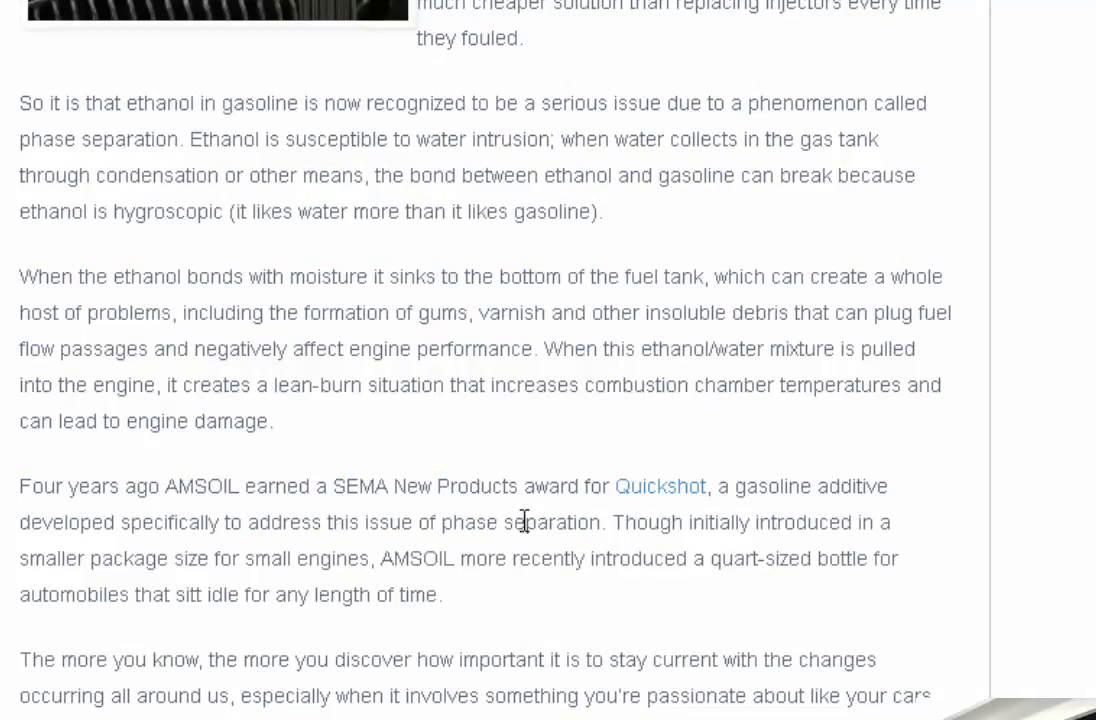
mouse_move(530, 480)
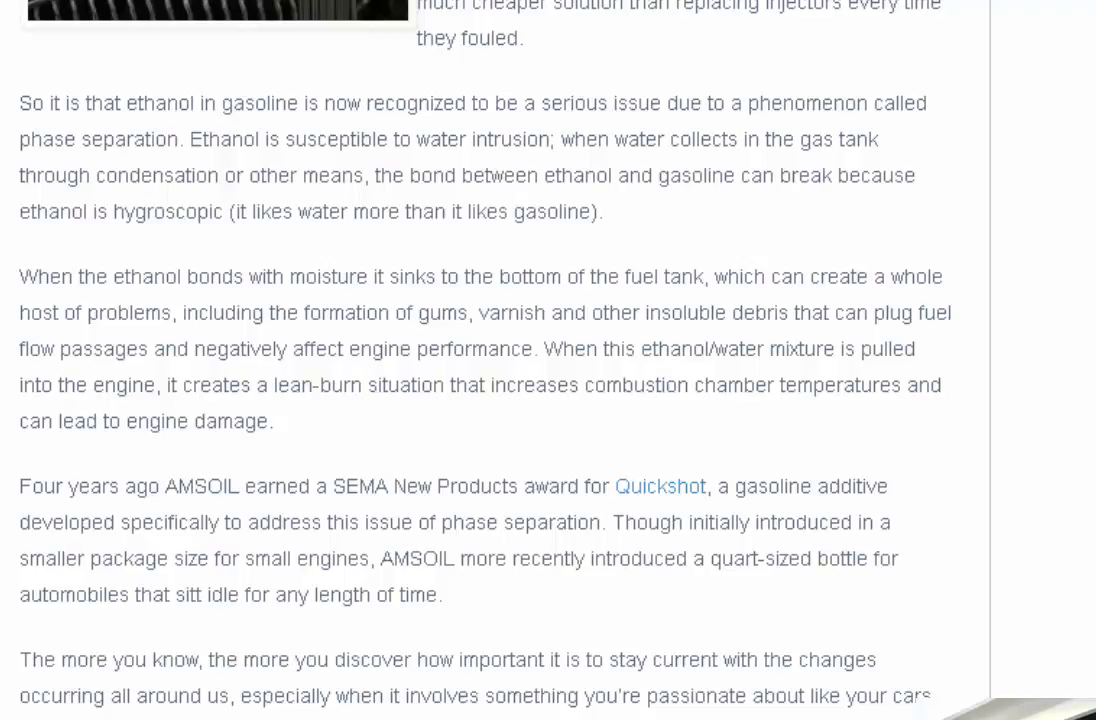
scroll(down, 3)
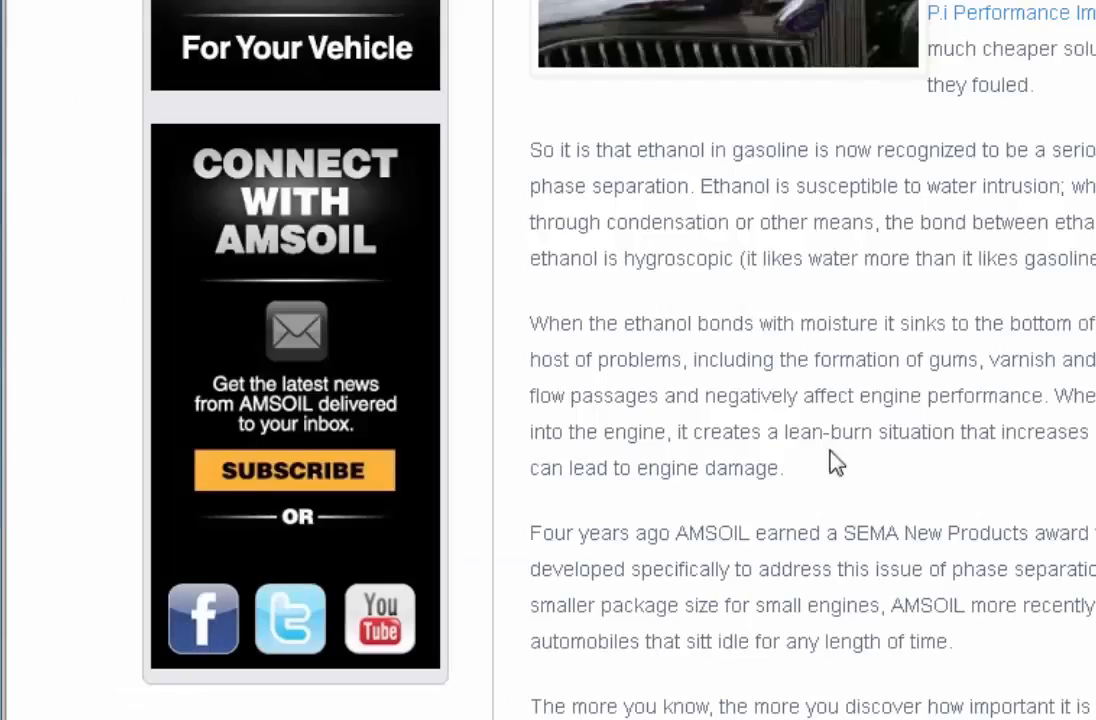
scroll(down, 3)
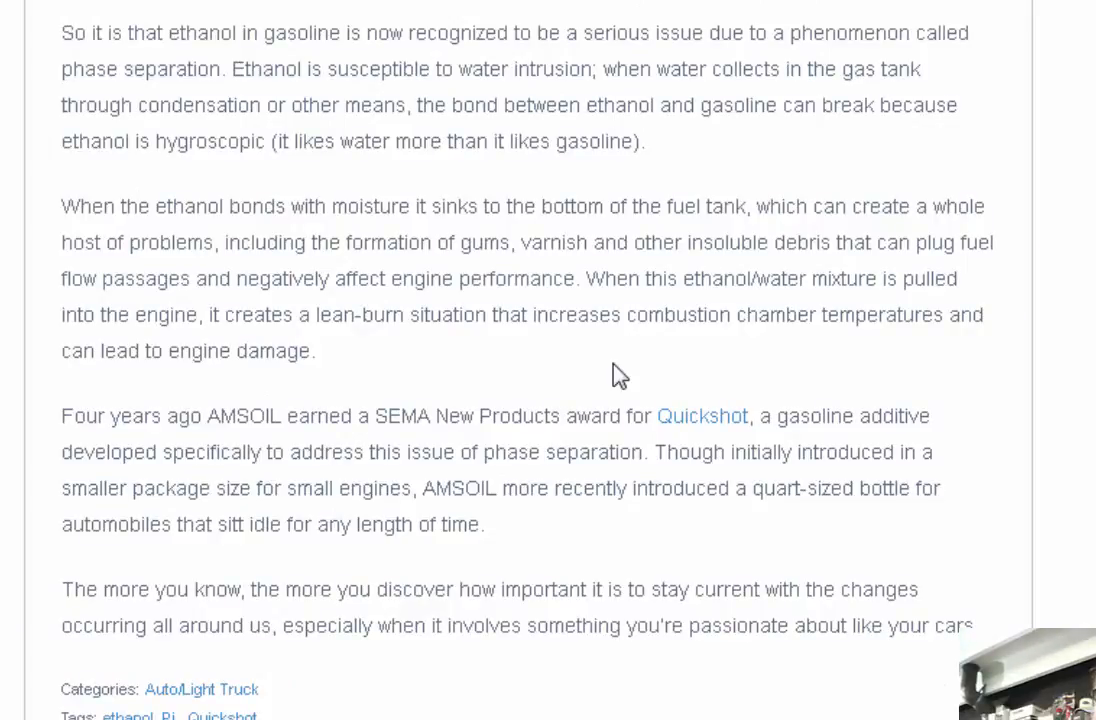
mouse_move(450, 278)
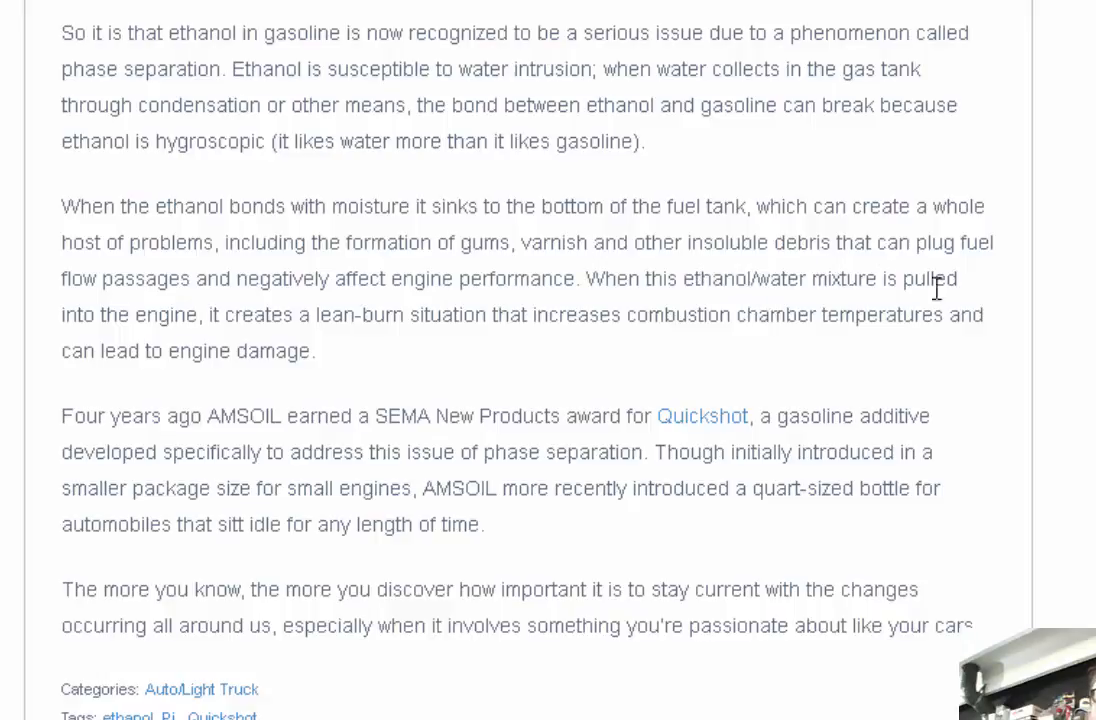
mouse_move(122, 290)
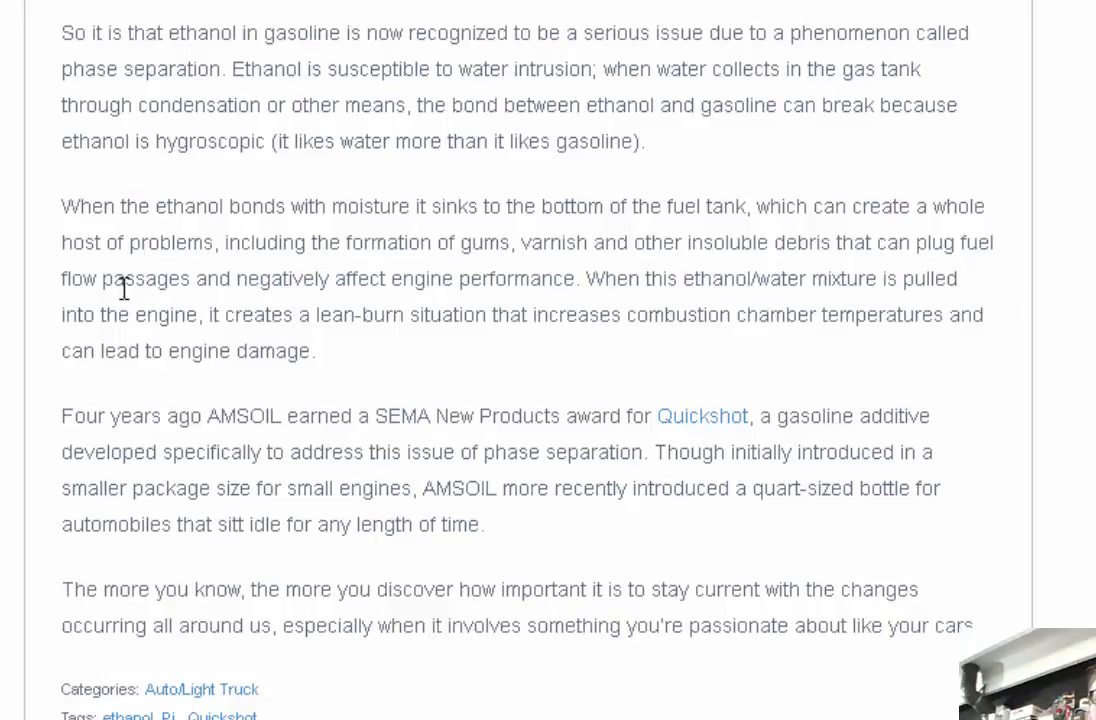
mouse_move(280, 364)
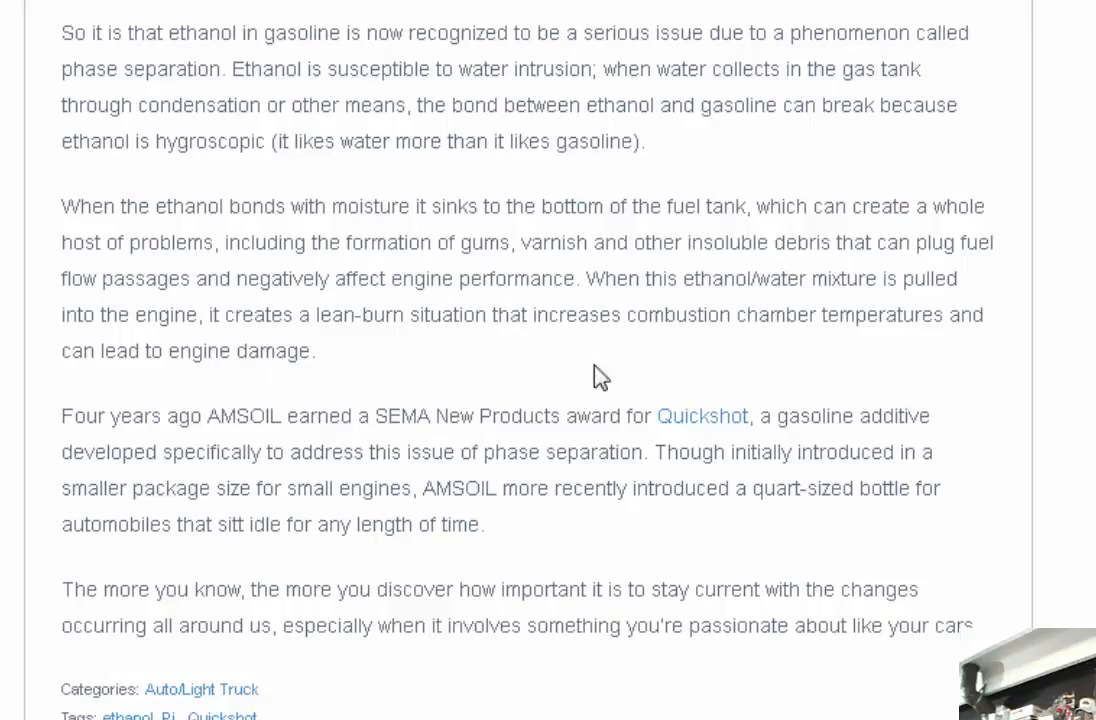
mouse_move(270, 324)
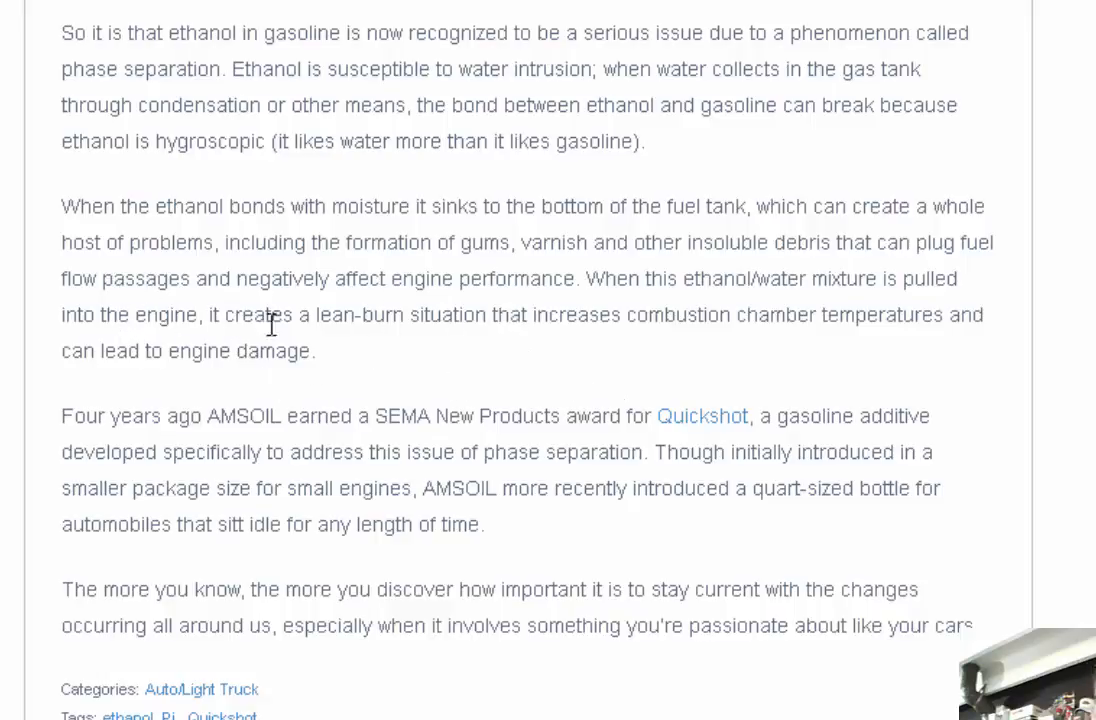
scroll(up, 3)
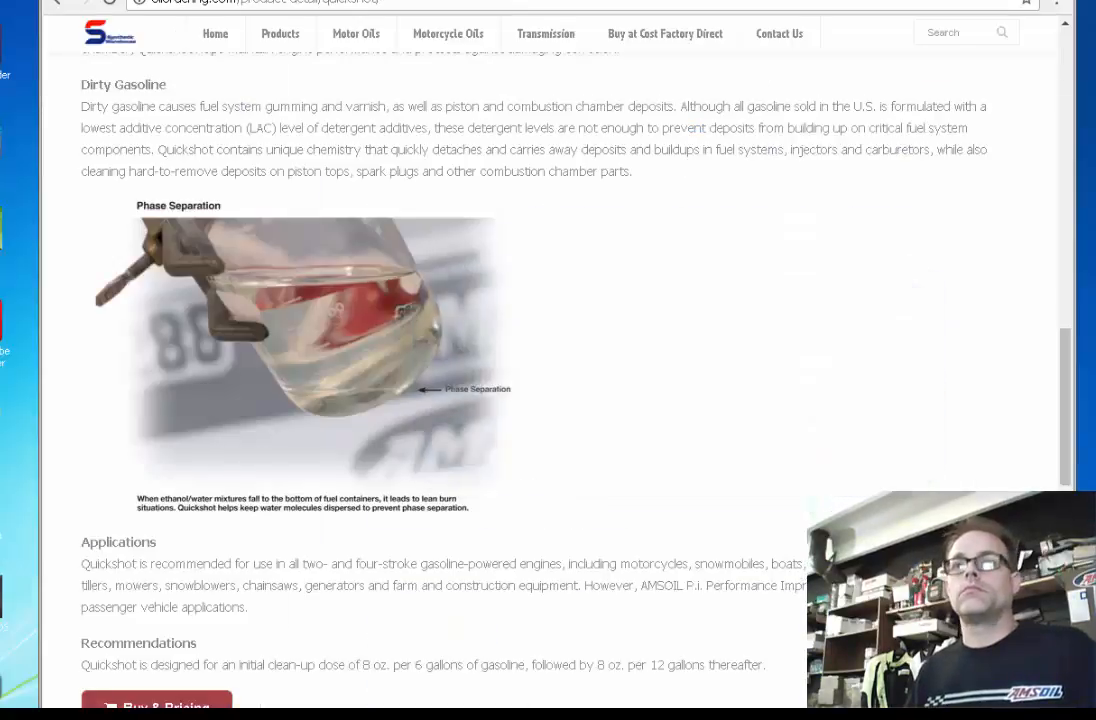
Step: Scroll the Quickshot page around its recommendations, video and Dirty Gasoline section
scroll(down, 3)
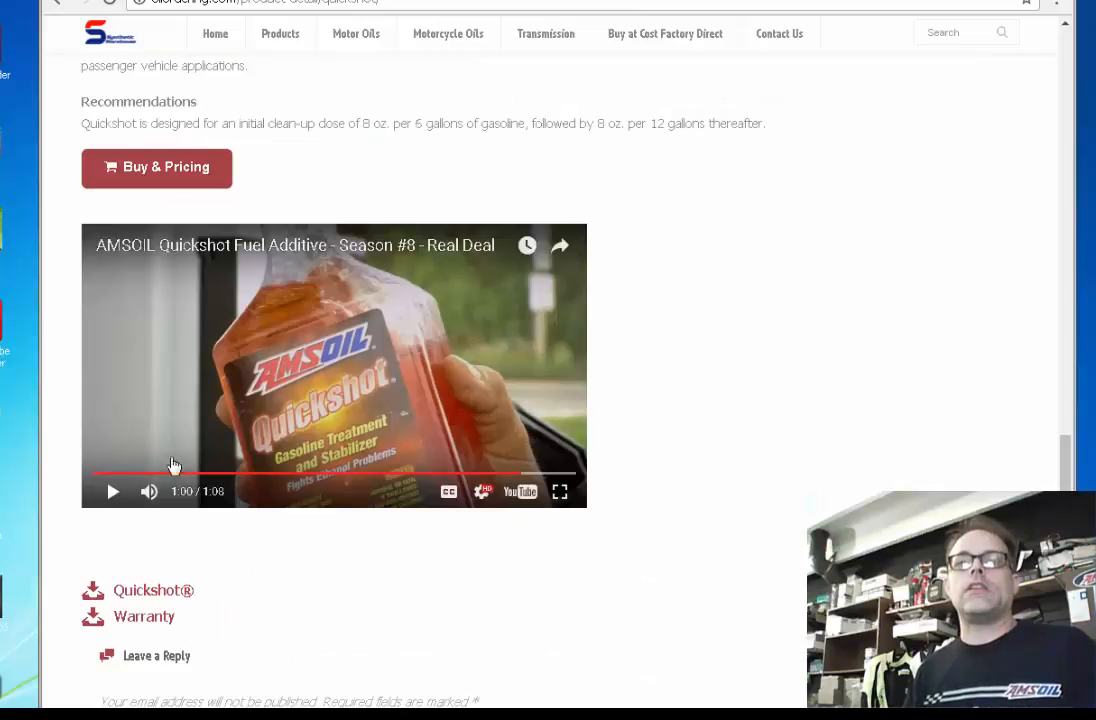
mouse_move(740, 388)
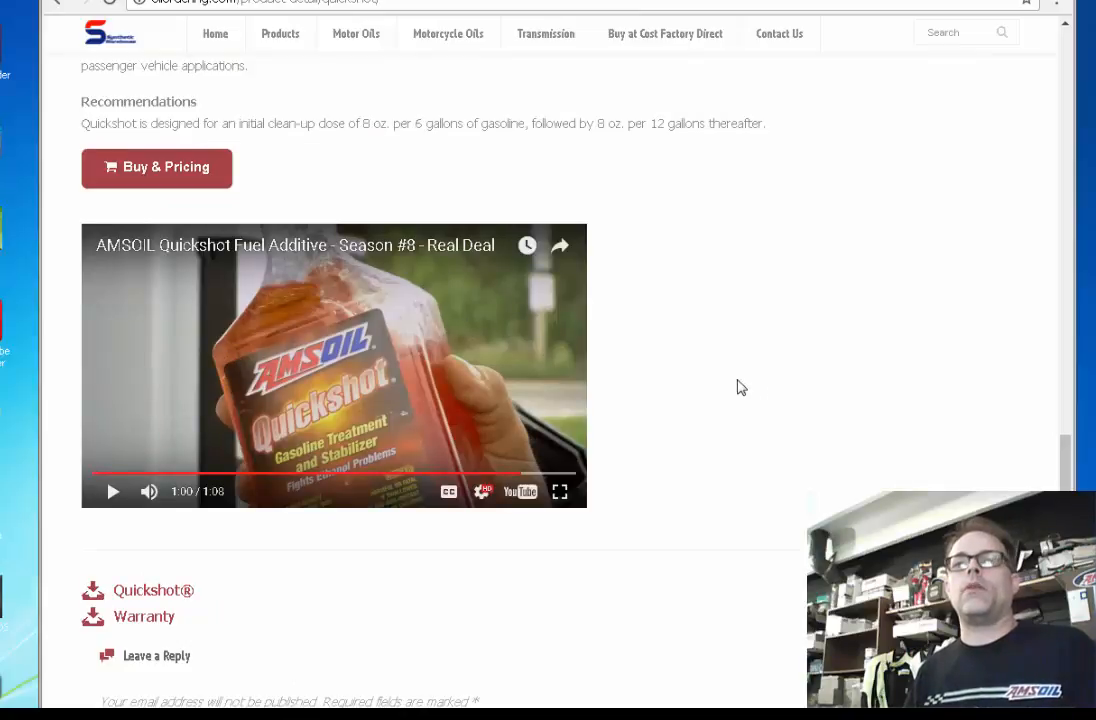
scroll(up, 3)
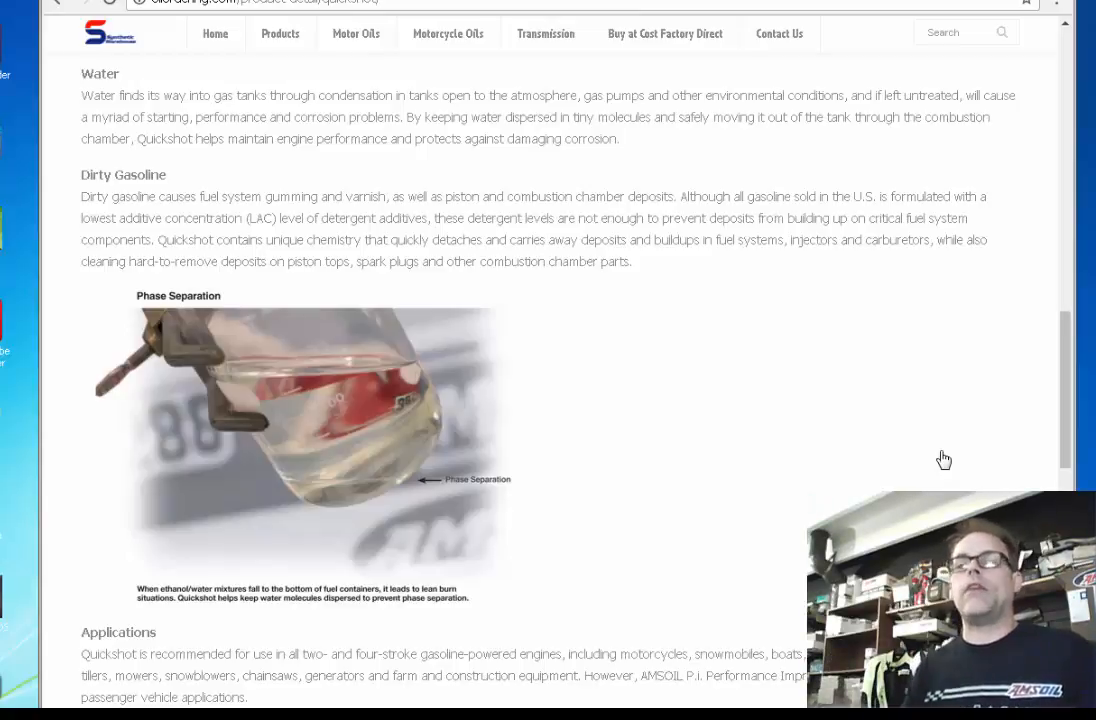
scroll(down, 3)
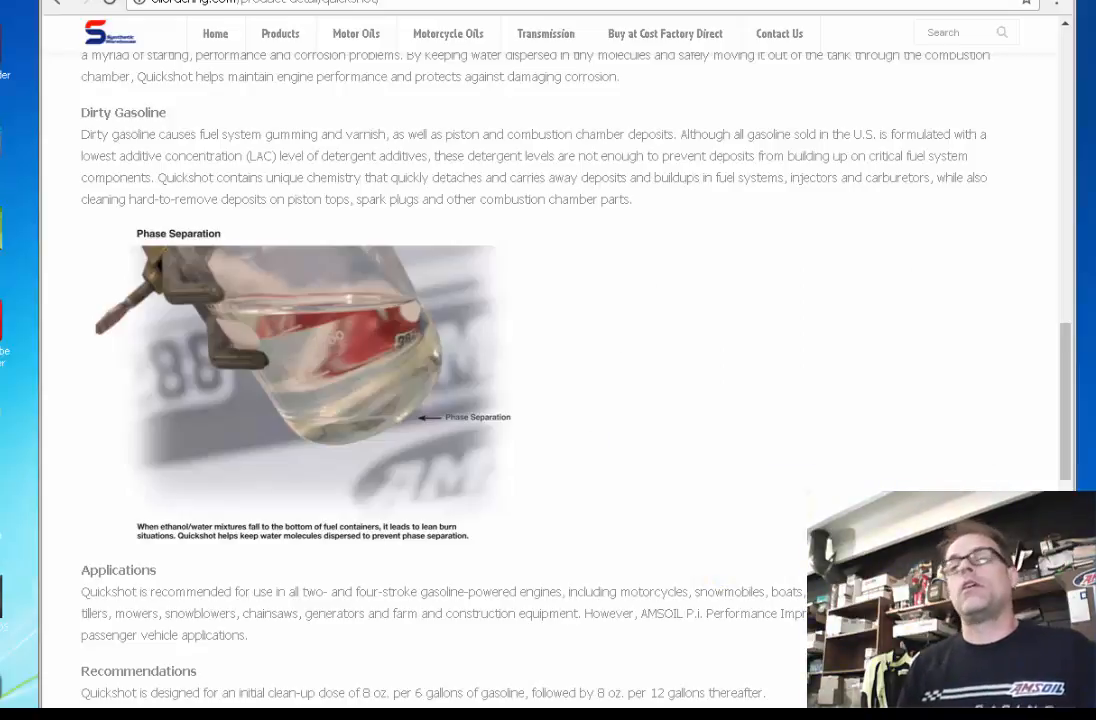
mouse_move(960, 482)
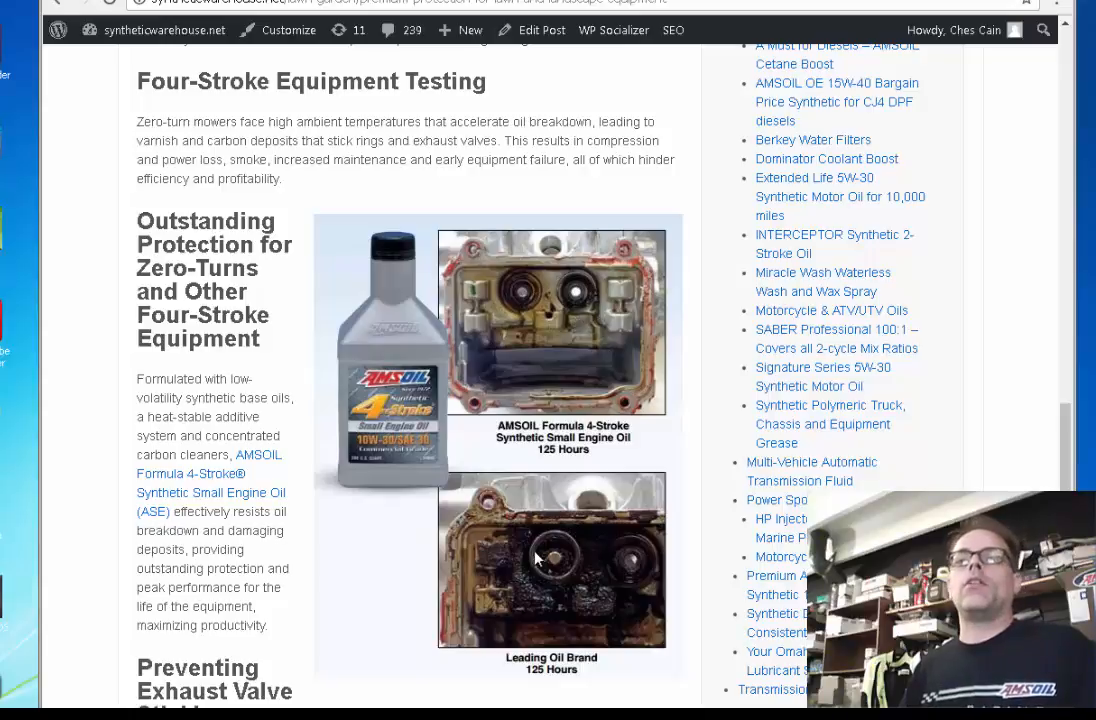
mouse_move(548, 588)
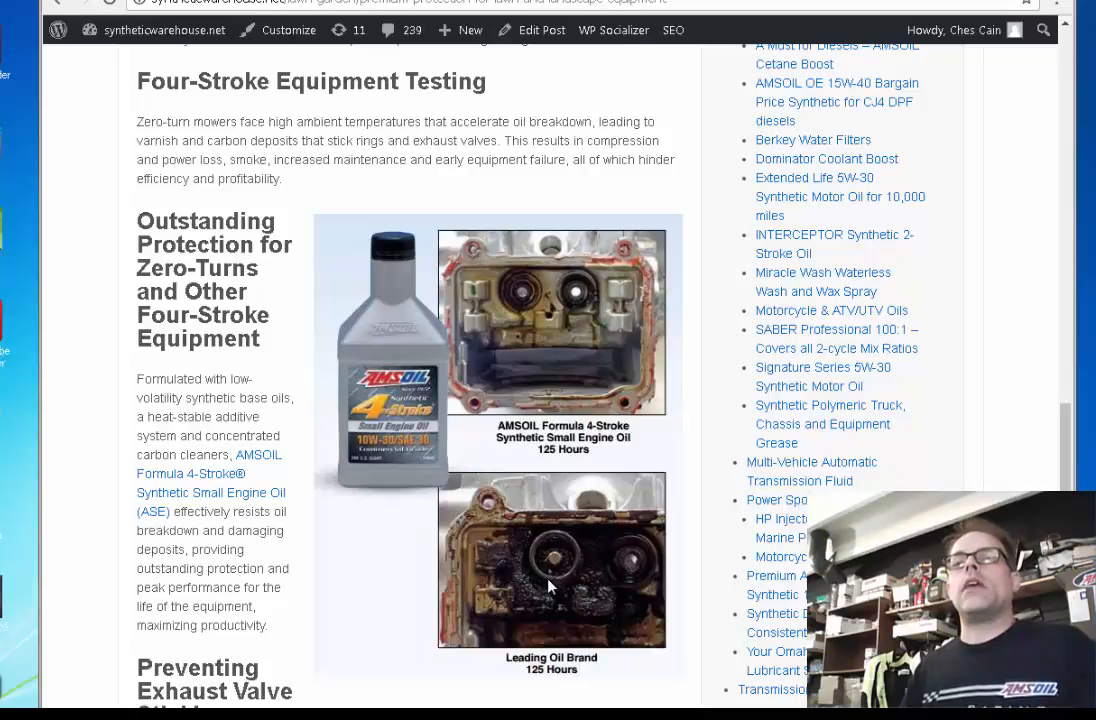
mouse_move(560, 584)
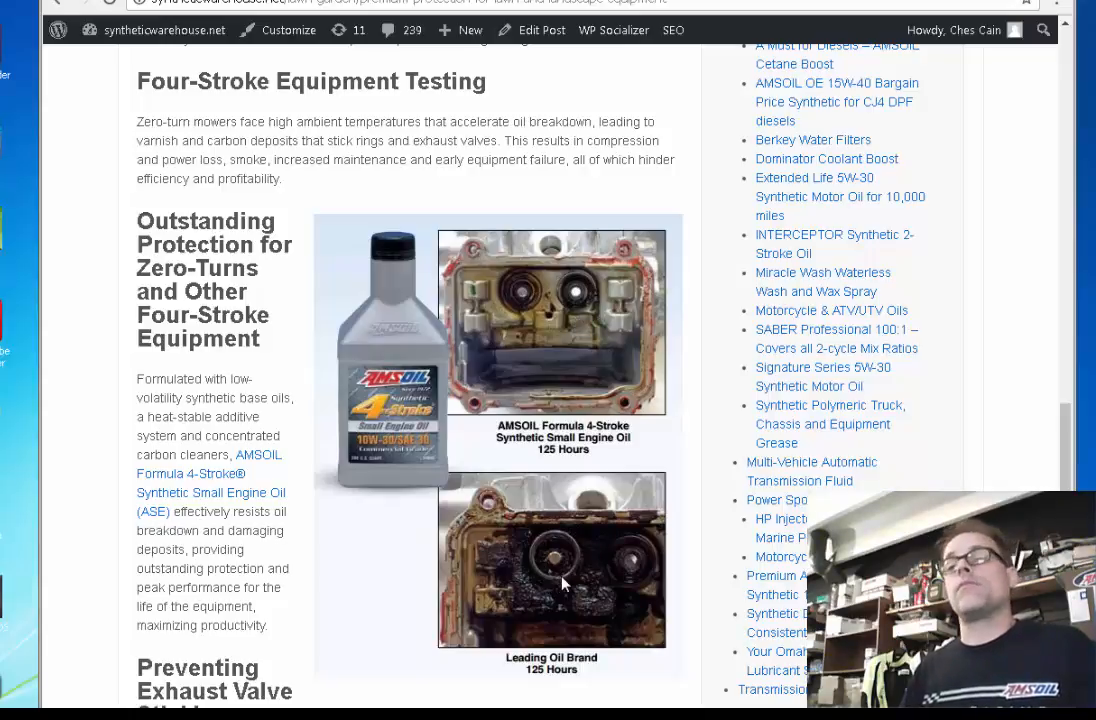
mouse_move(568, 588)
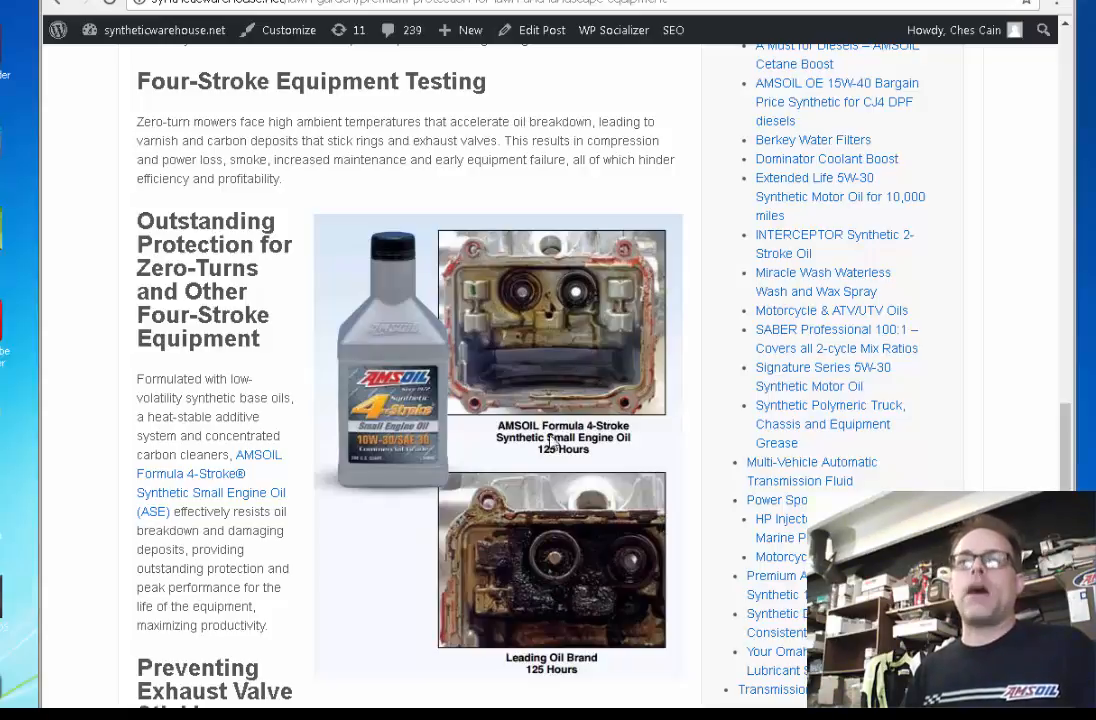
Step: Read the Four-Stroke article's exhaust-valve and carbon-buildup comparison sections
scroll(down, 3)
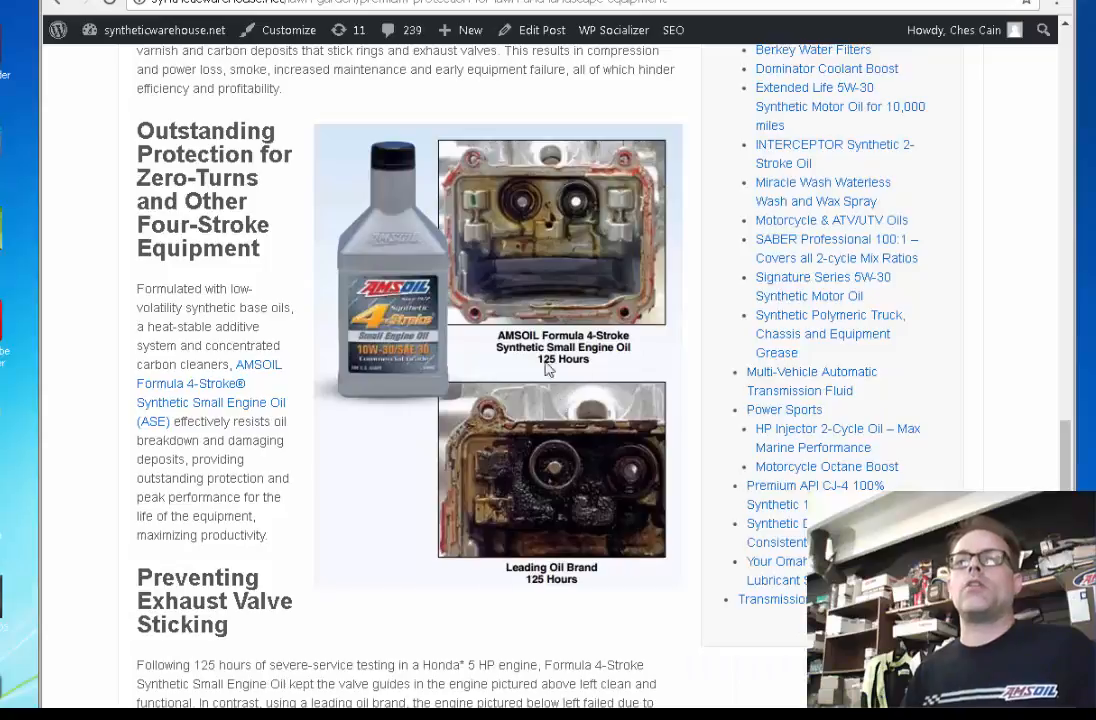
mouse_move(540, 242)
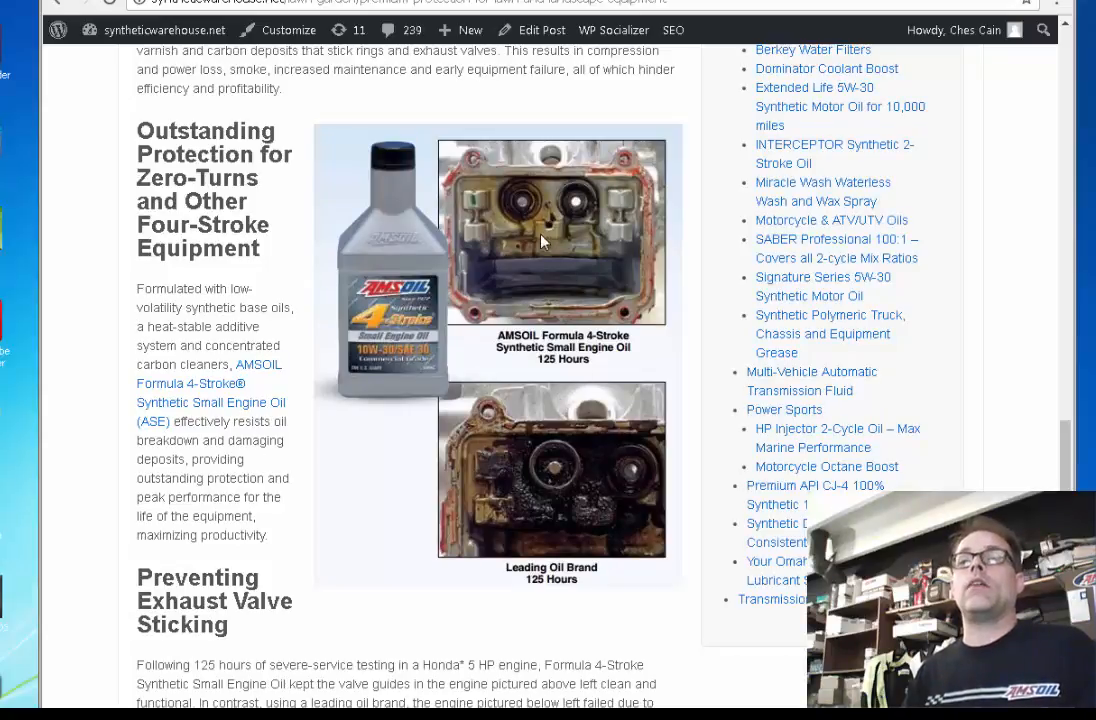
mouse_move(580, 486)
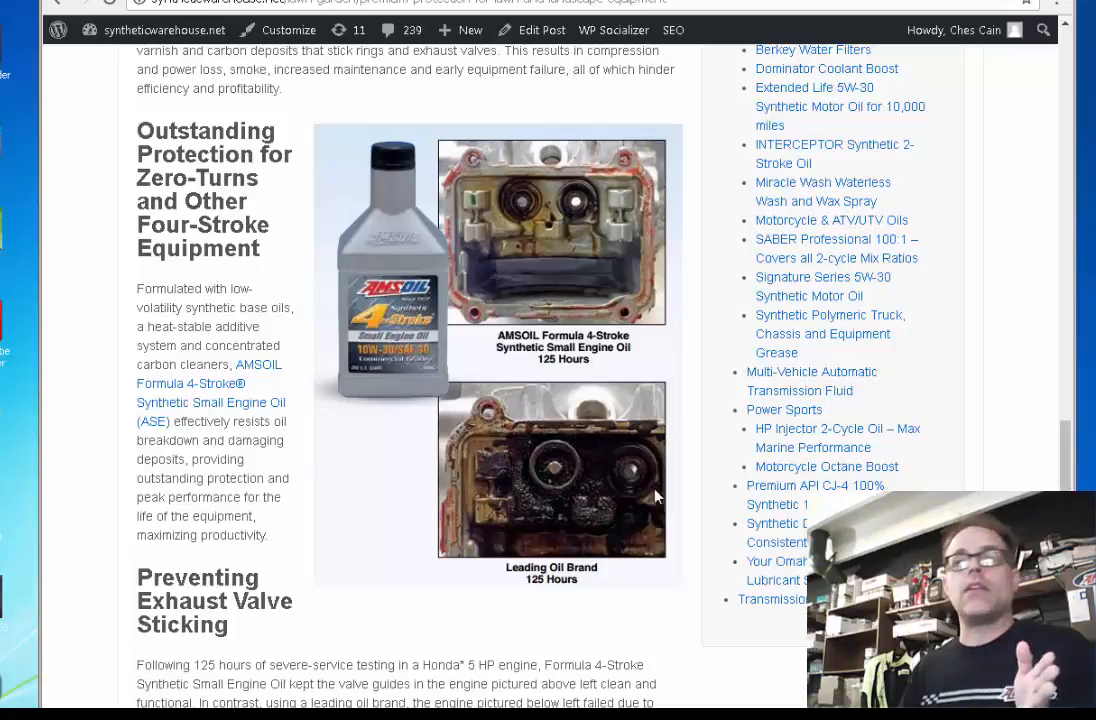
scroll(down, 3)
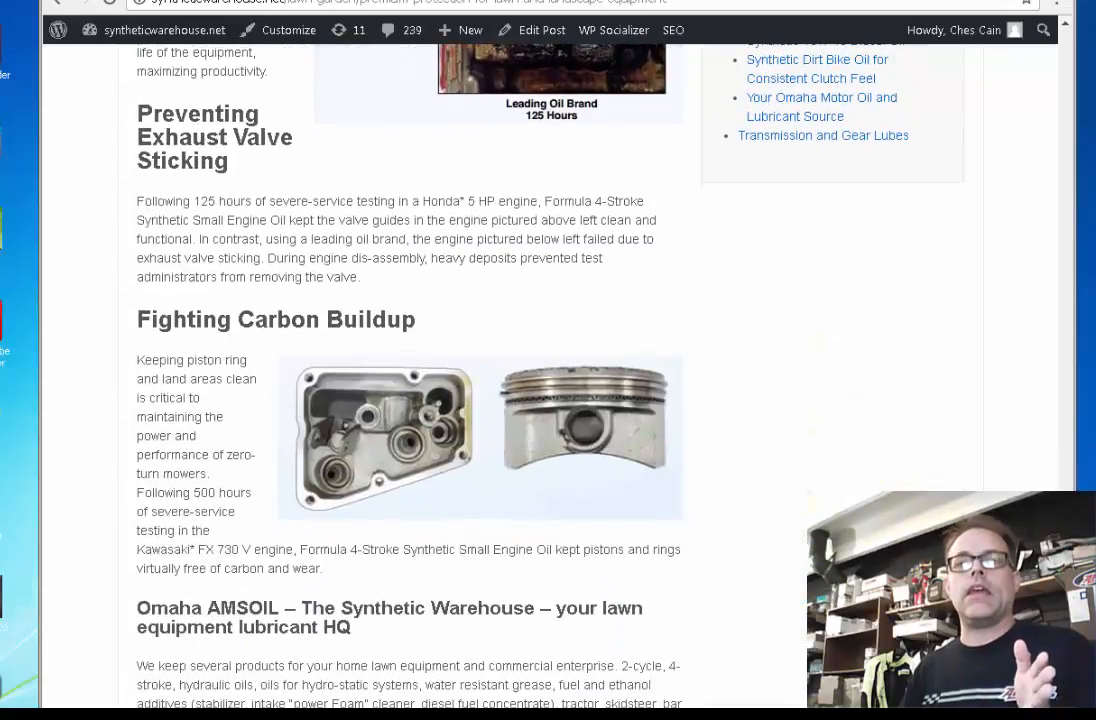
scroll(down, 3)
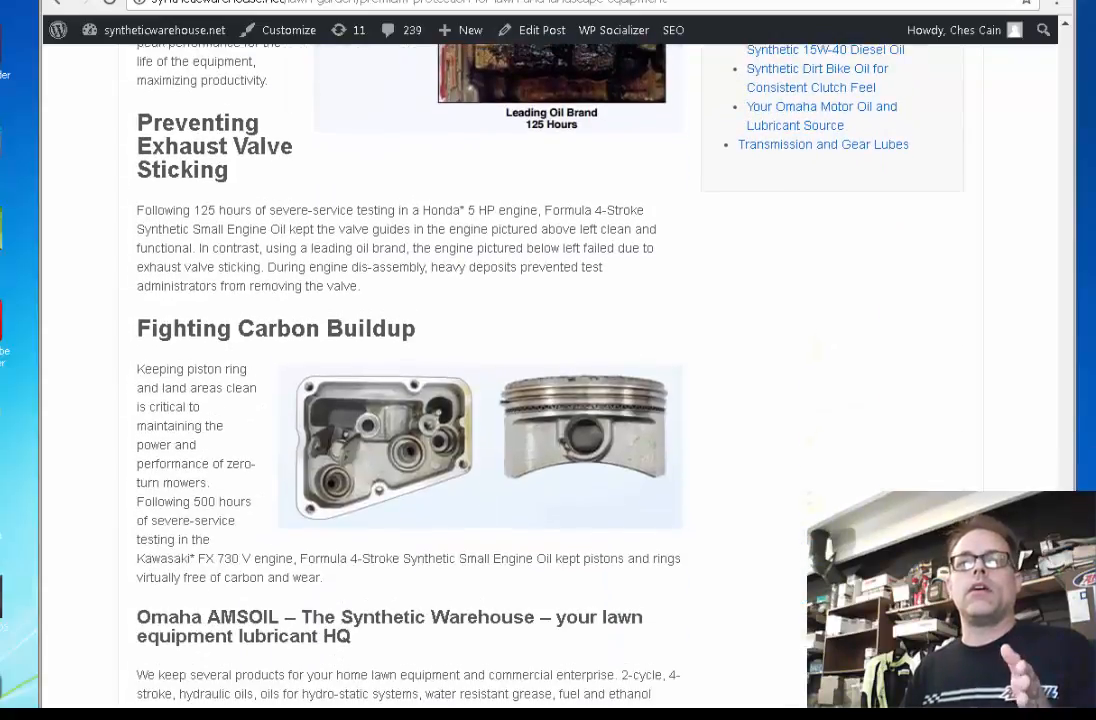
scroll(up, 3)
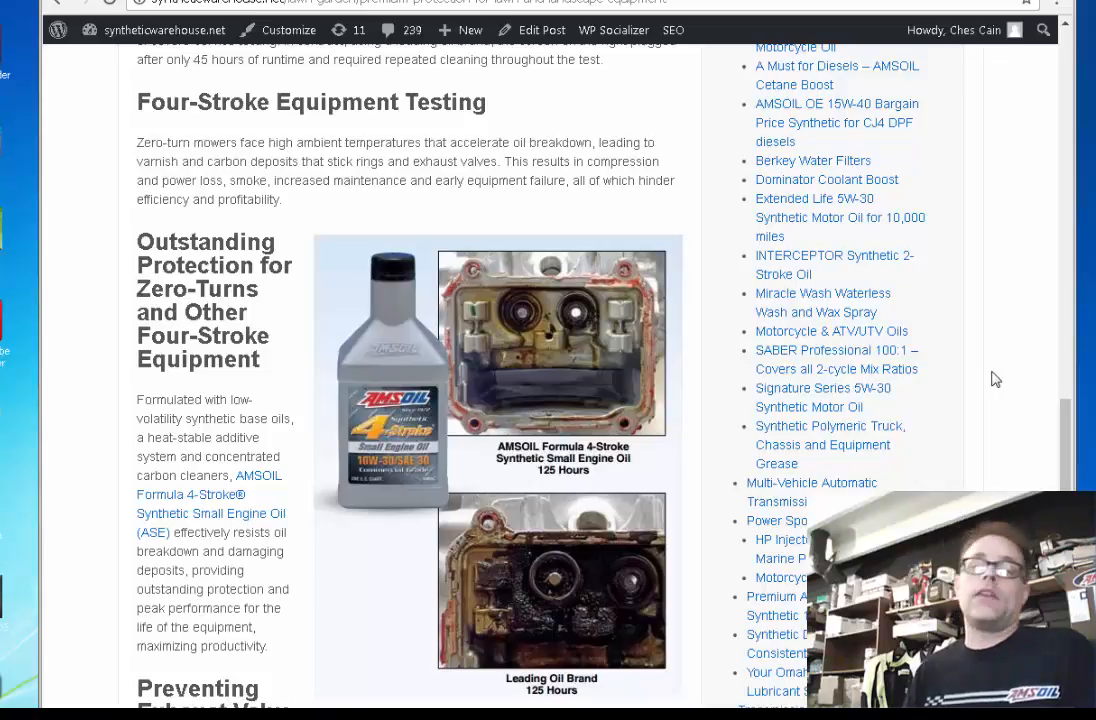
mouse_move(1000, 372)
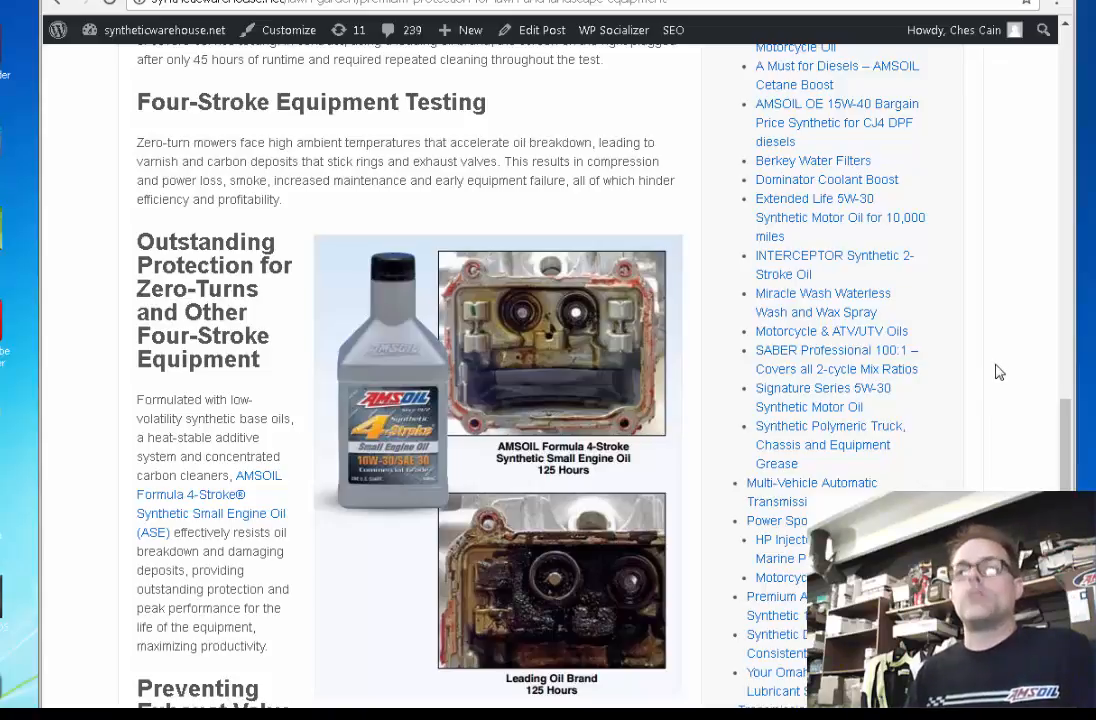
mouse_move(1024, 452)
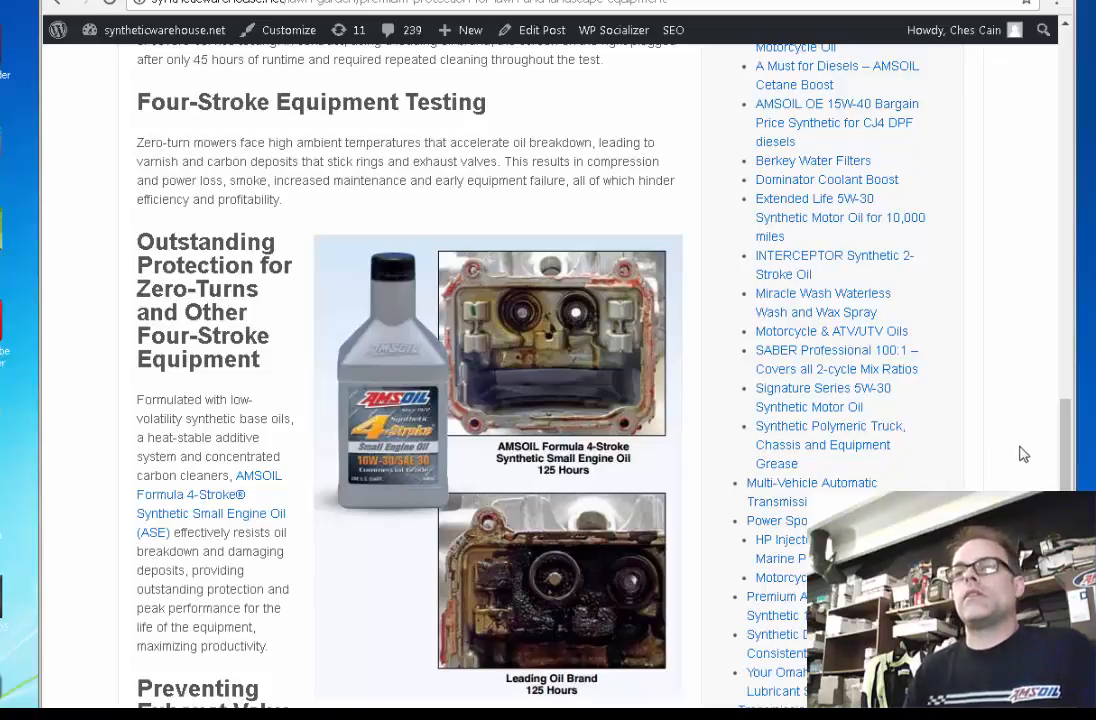
mouse_move(1028, 448)
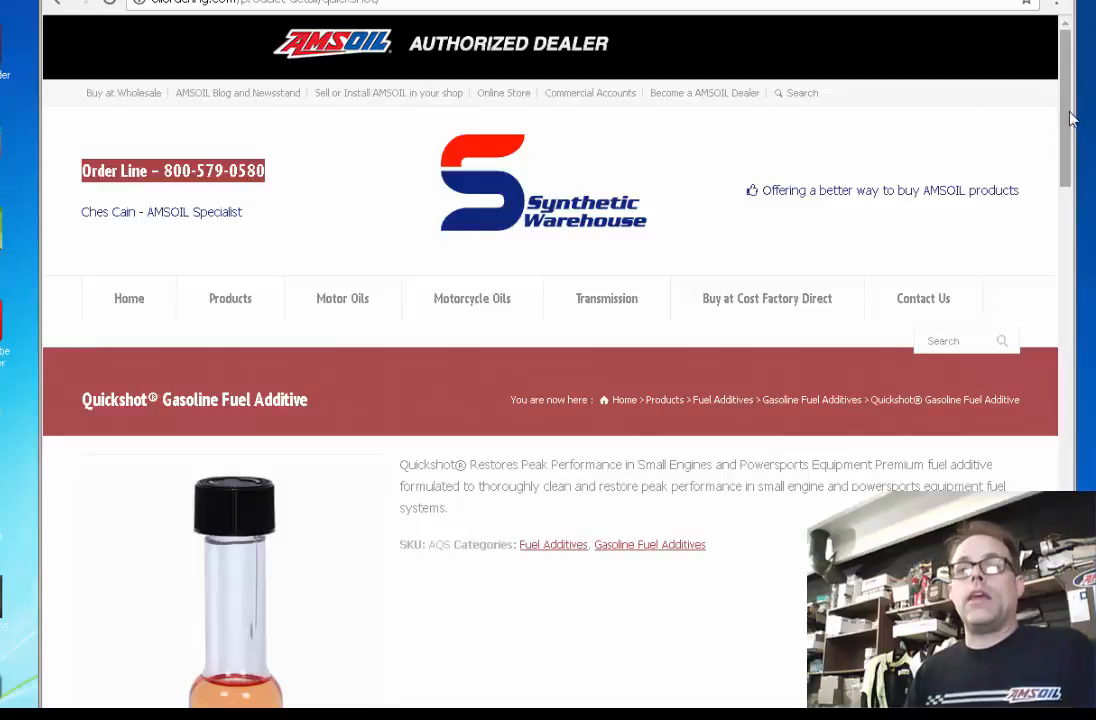
Step: Scroll the Quickshot page down to its recommendations and embedded video
scroll(down, 3)
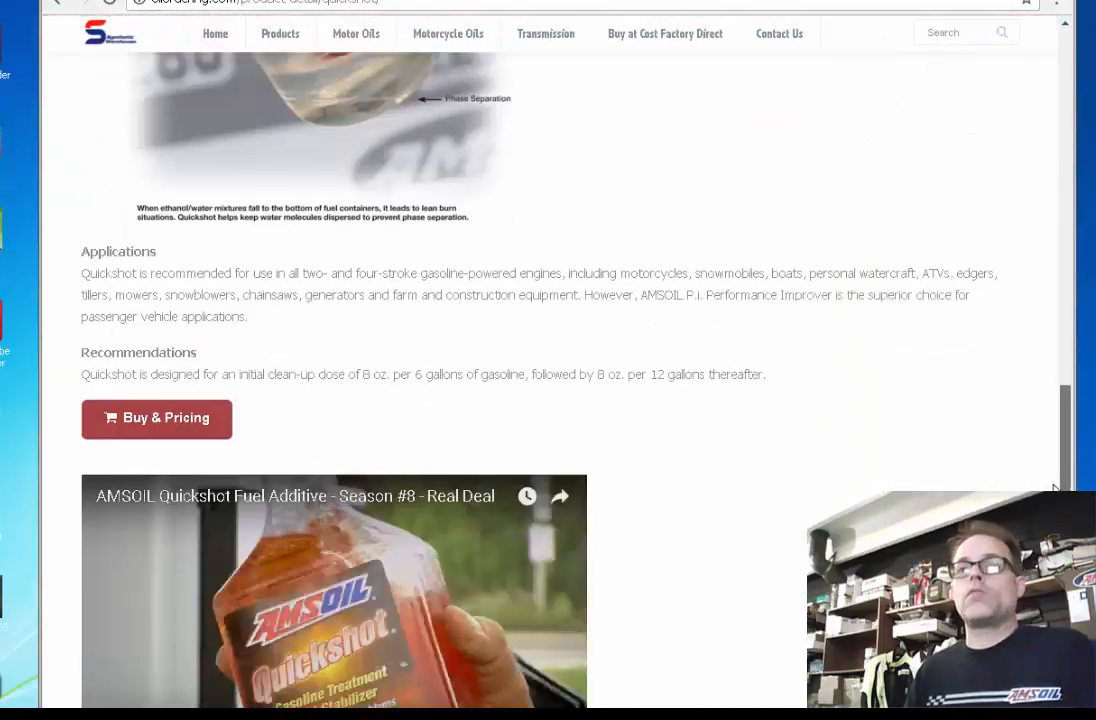
scroll(down, 3)
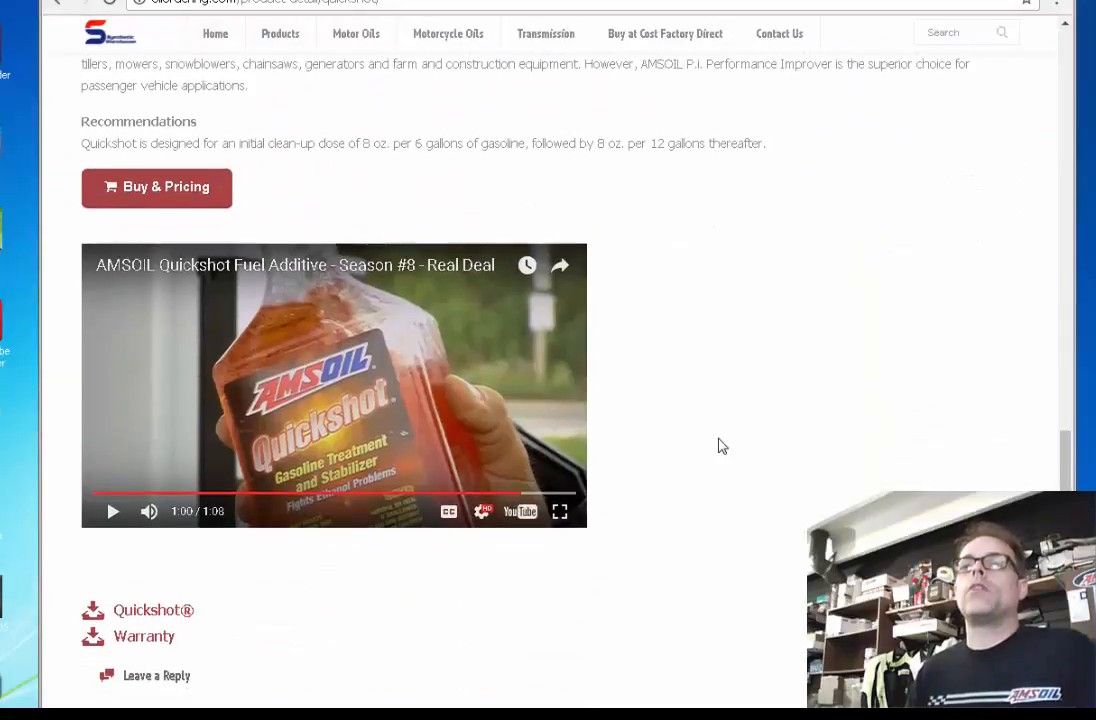